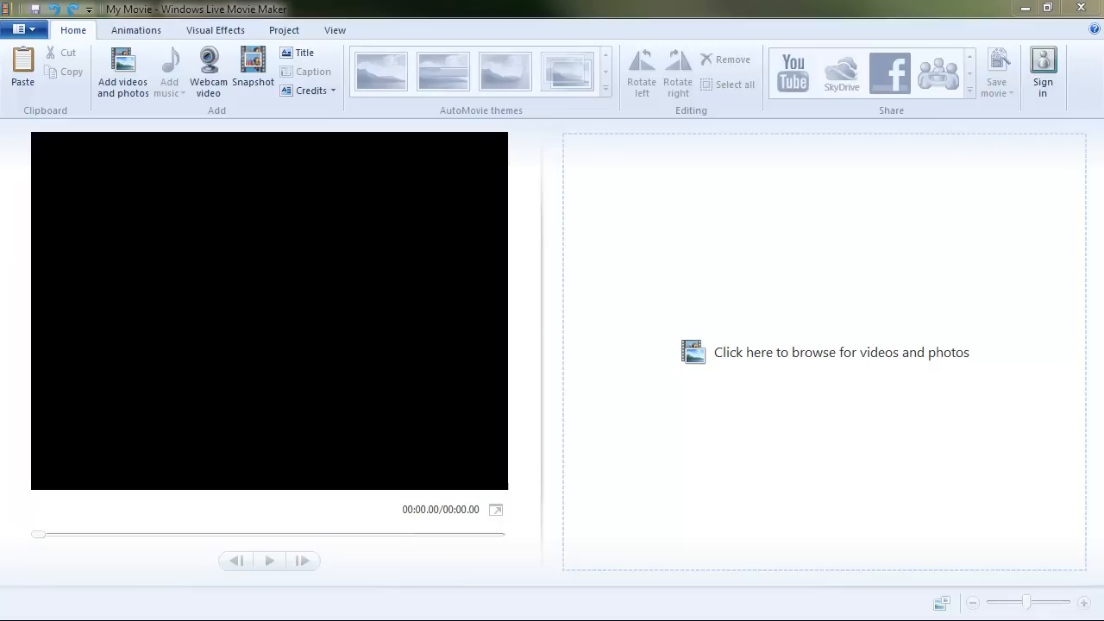
pyautogui.moveTo(794, 362)
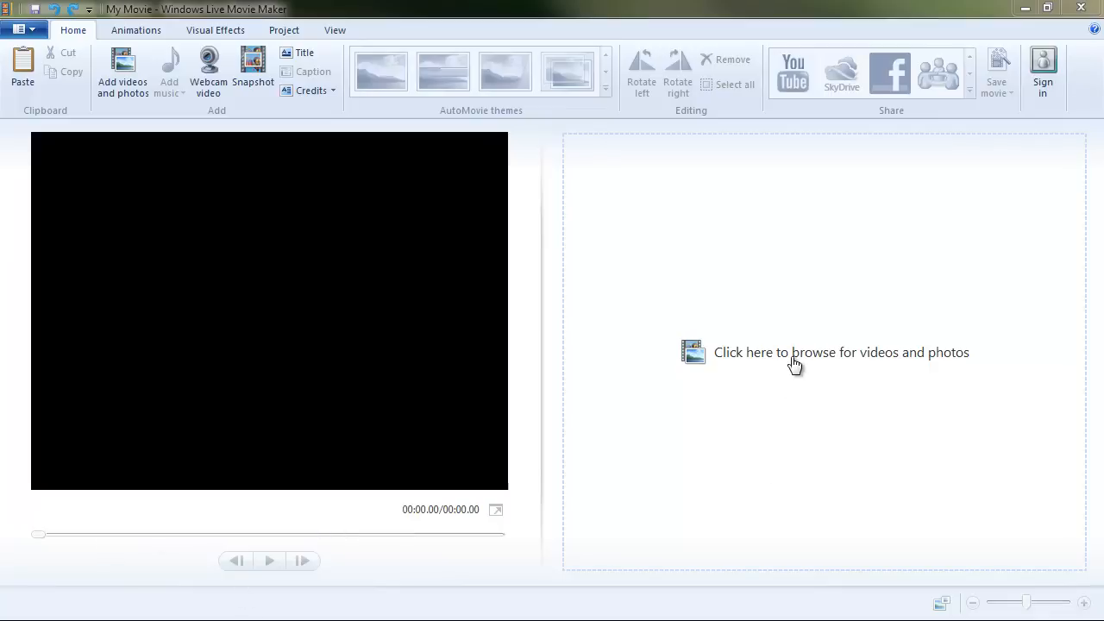
# Browse for videos and pick Dome.MOV in the Campus Tour Assets folder
pyautogui.click(794, 352)
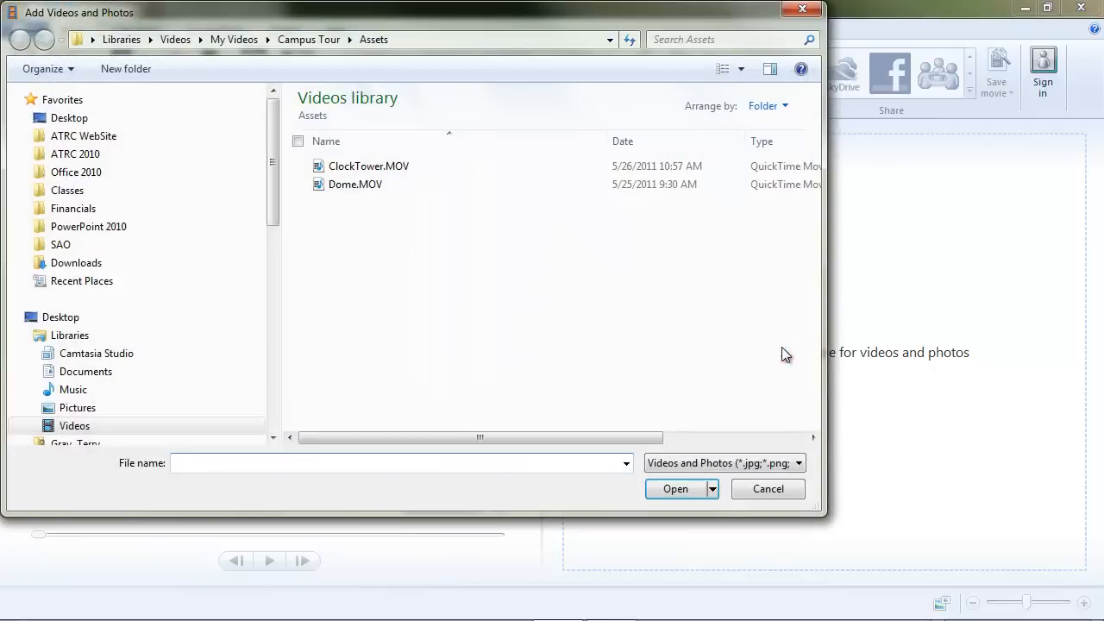
pyautogui.click(356, 183)
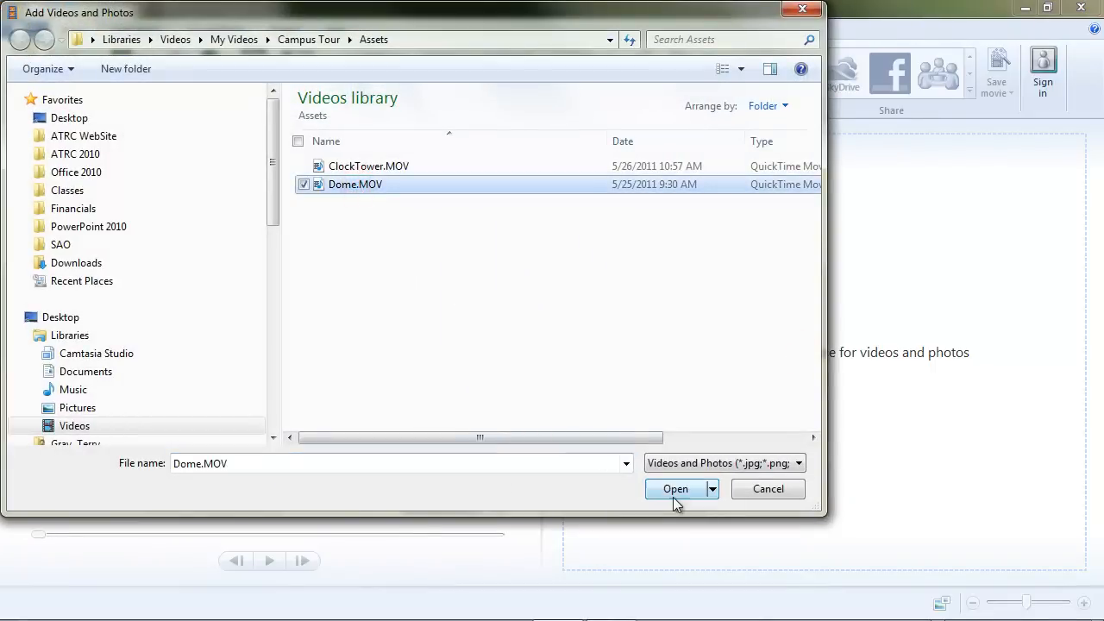
# Import Dome.MOV onto the storyboard as a clip about 1:20 long
pyautogui.click(676, 489)
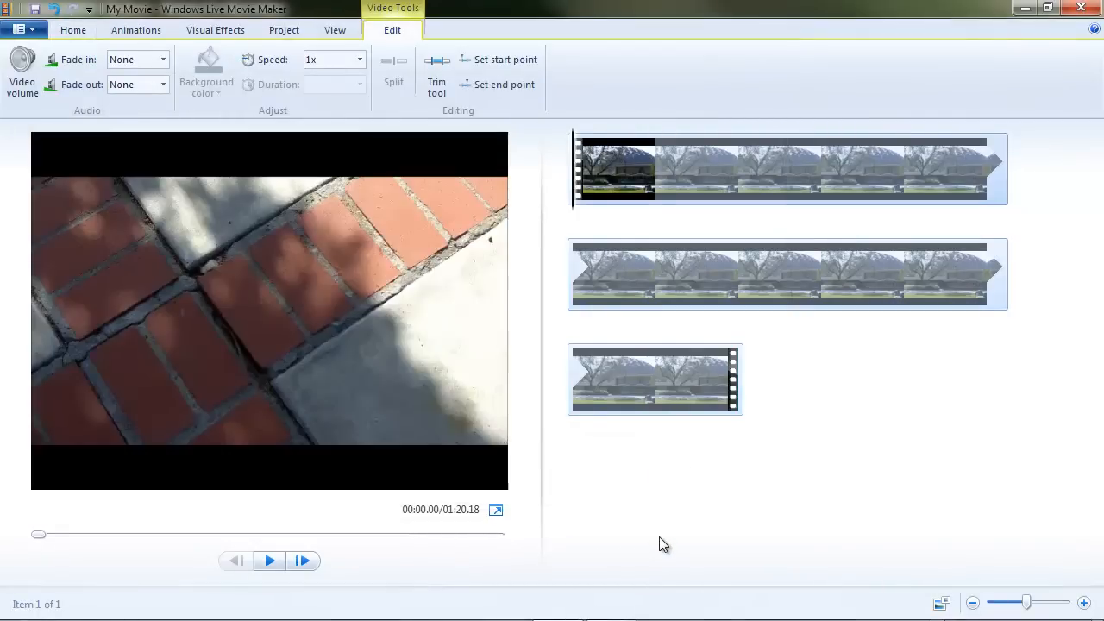
pyautogui.moveTo(626, 569)
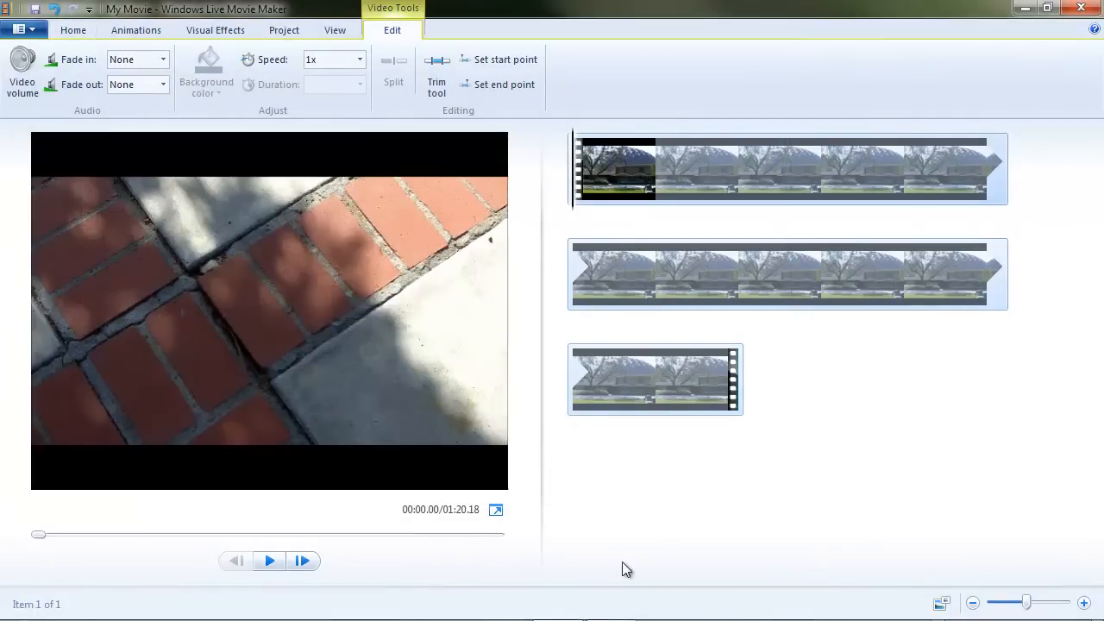
pyautogui.moveTo(731, 531)
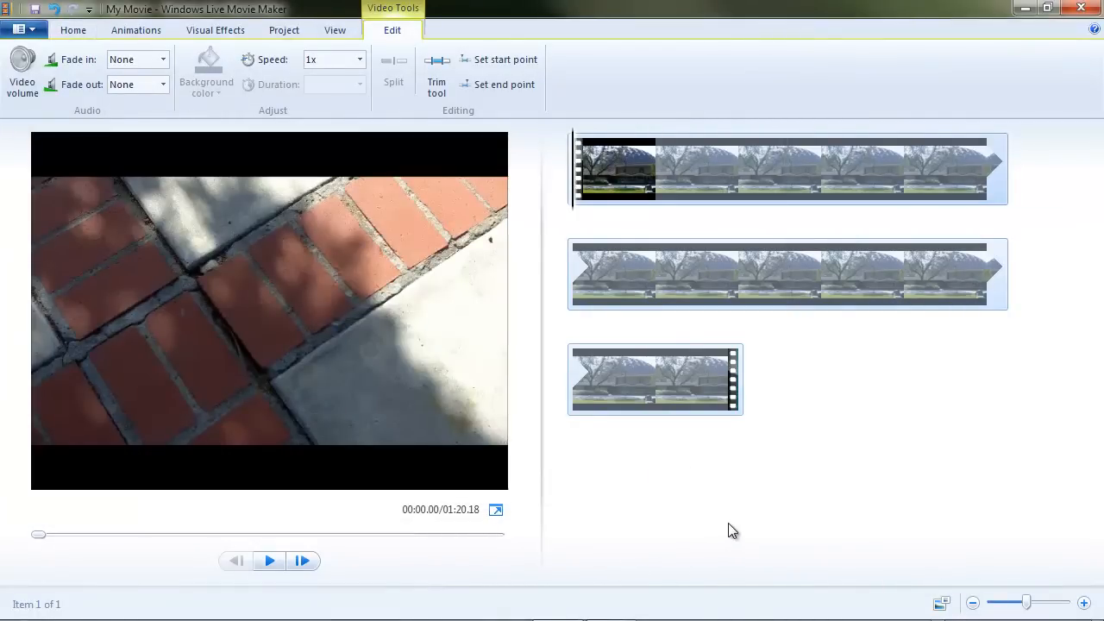
pyautogui.moveTo(842, 467)
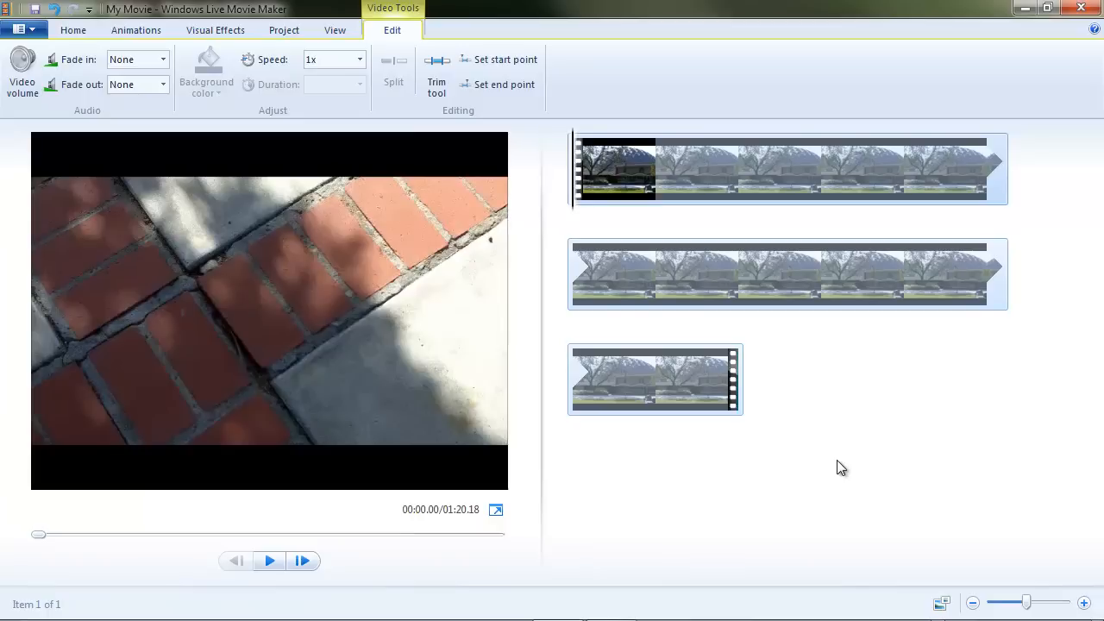
pyautogui.moveTo(919, 435)
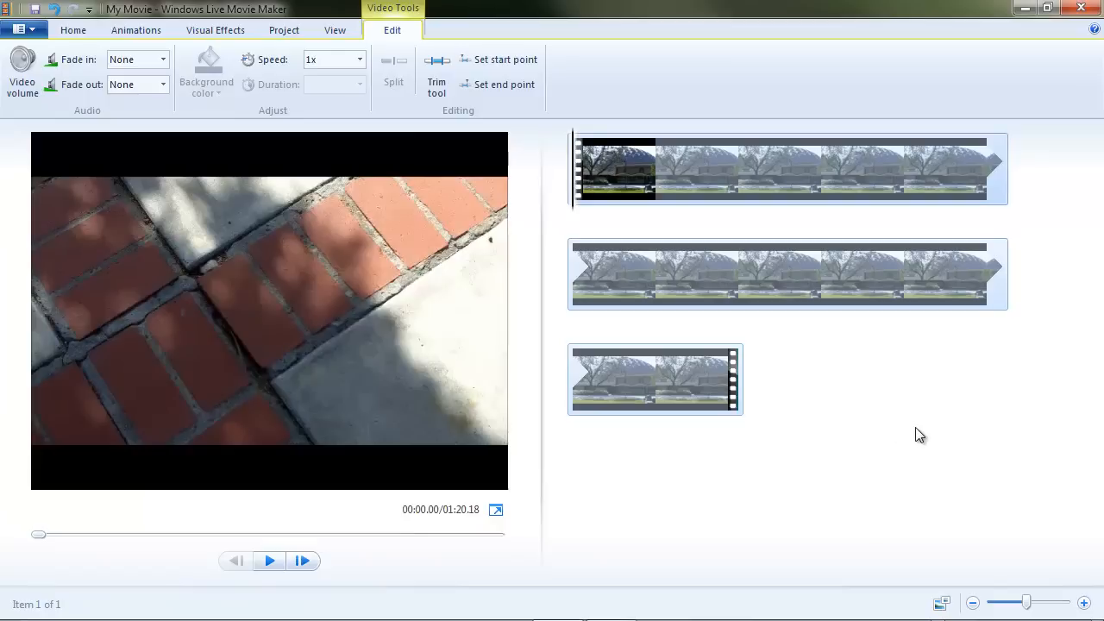
pyautogui.moveTo(894, 441)
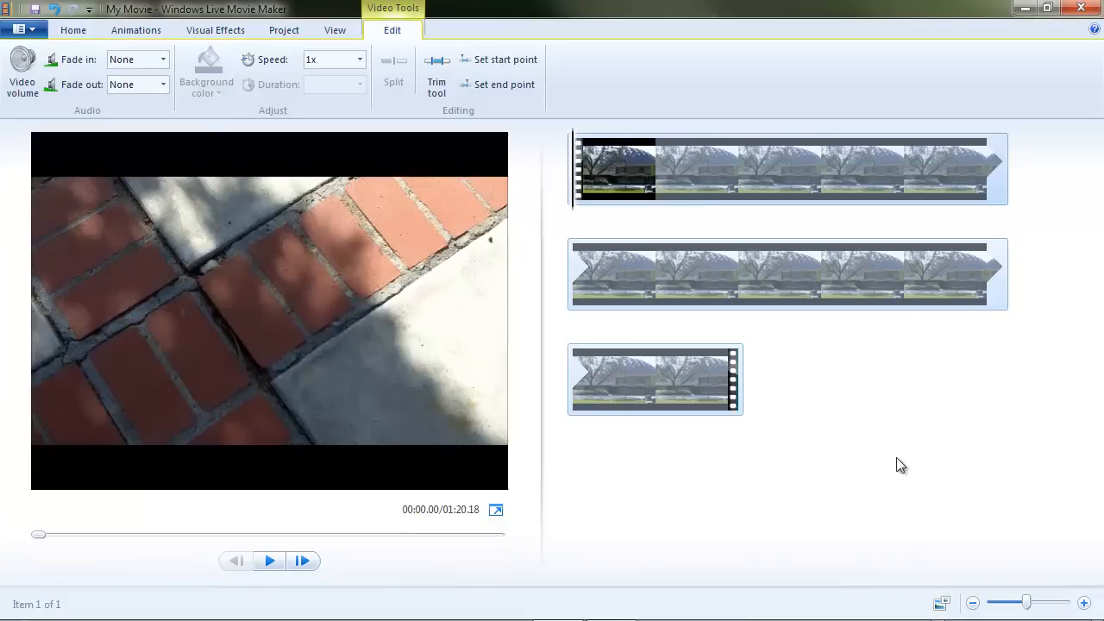
pyautogui.moveTo(598, 214)
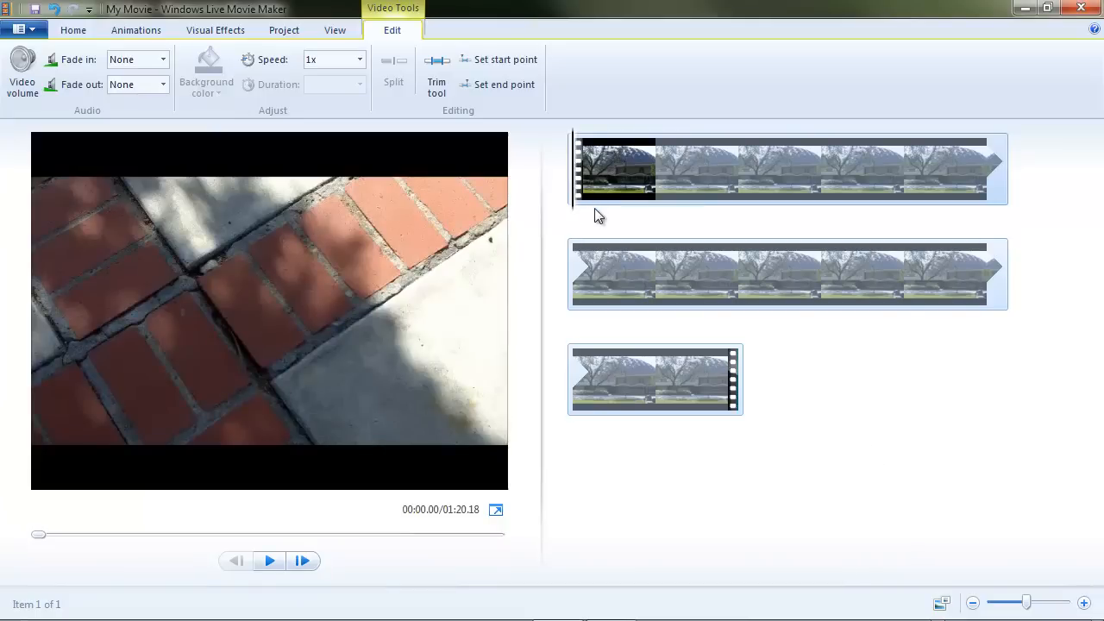
pyautogui.moveTo(576, 213)
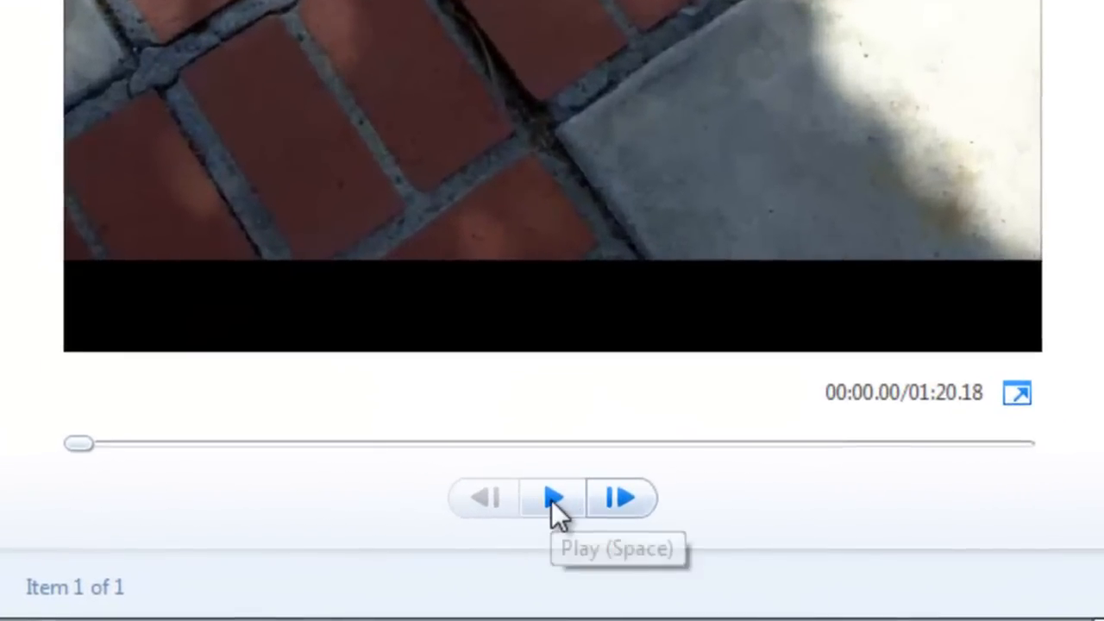
# Preview the Dome clip and pause about 5 seconds in, on the dome building
pyautogui.click(552, 497)
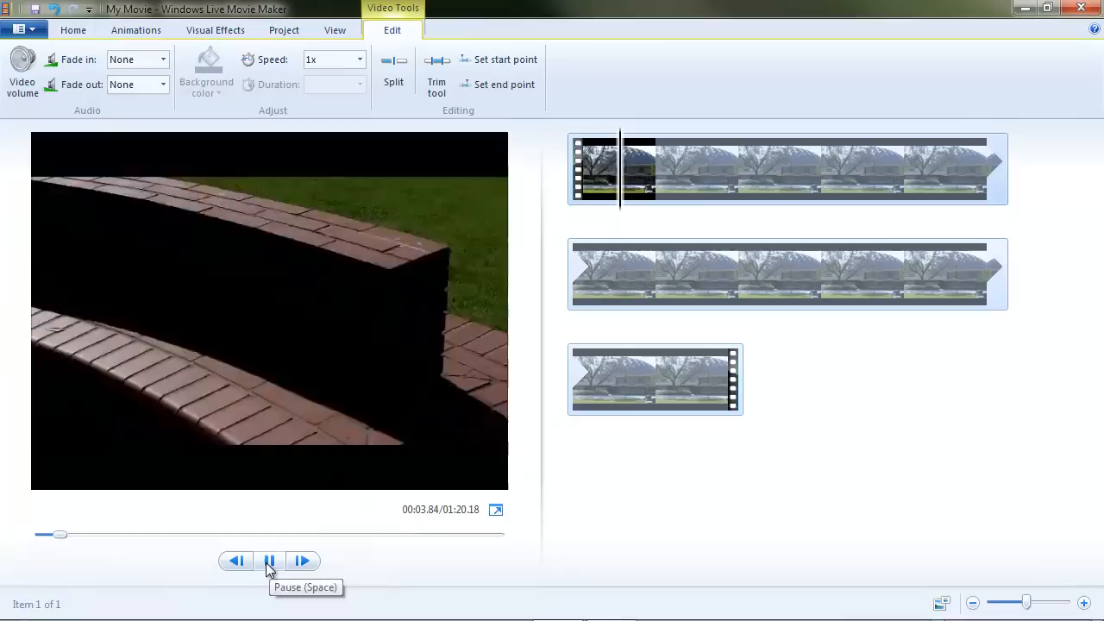
pyautogui.click(269, 560)
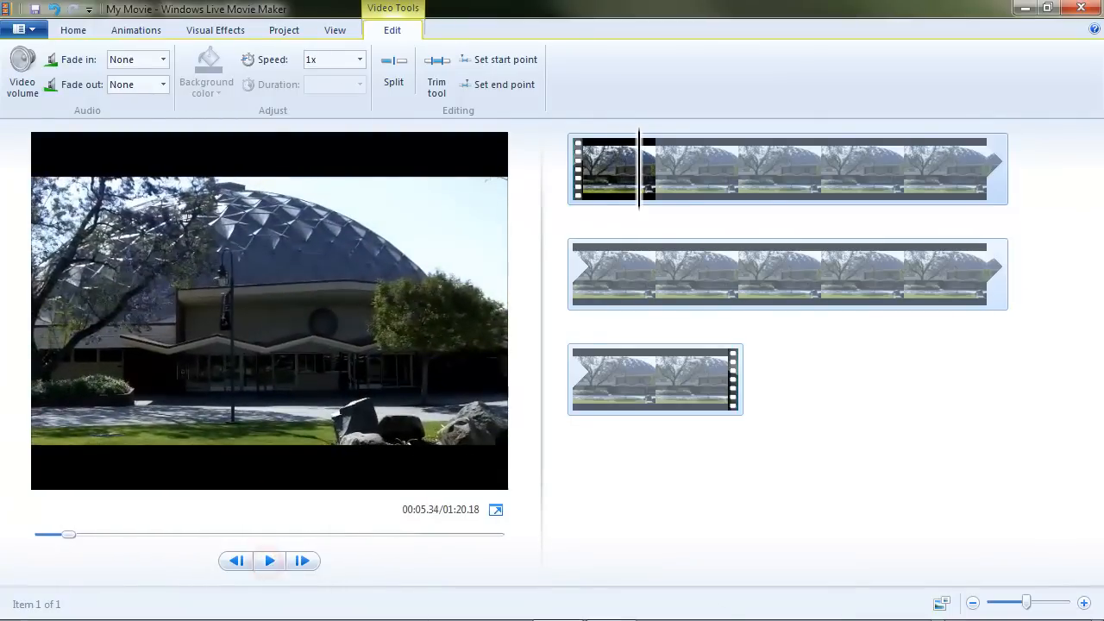
pyautogui.moveTo(745, 535)
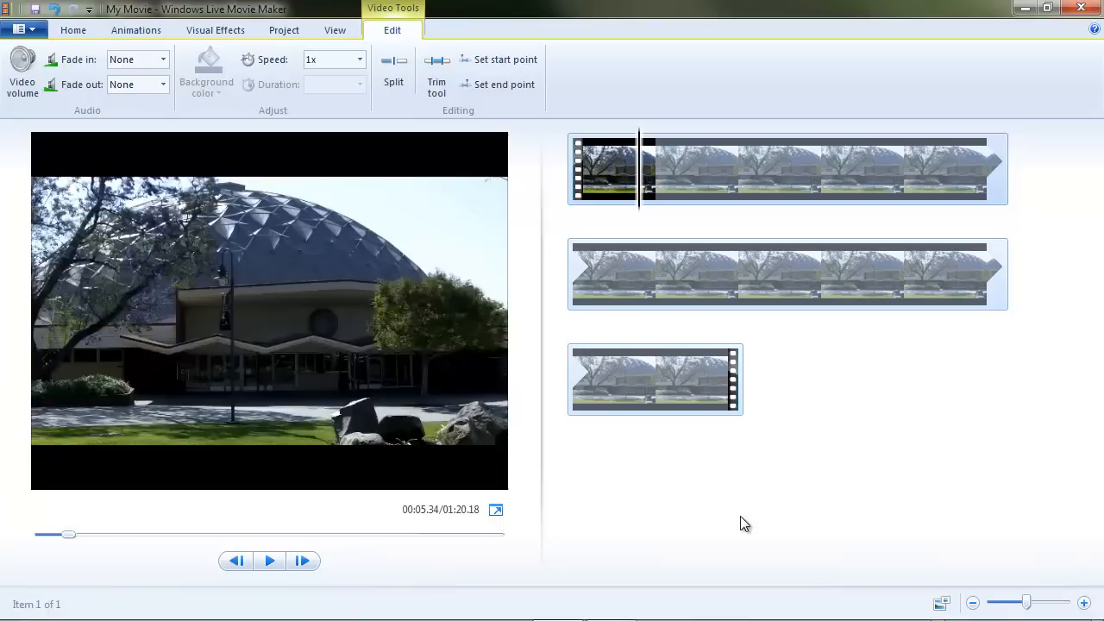
pyautogui.moveTo(848, 514)
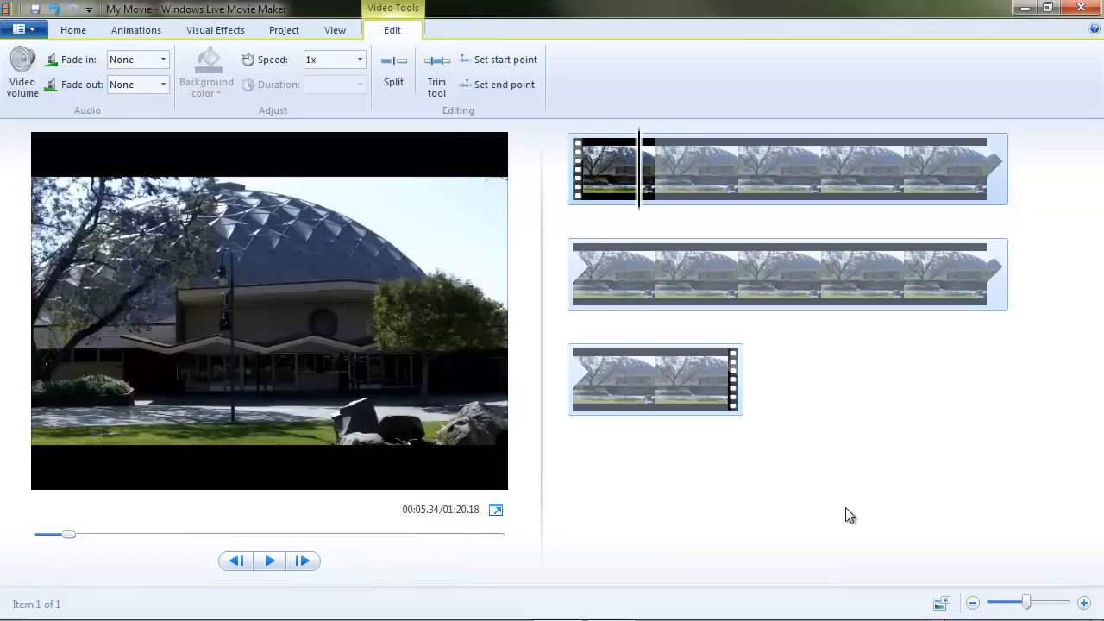
pyautogui.moveTo(348, 570)
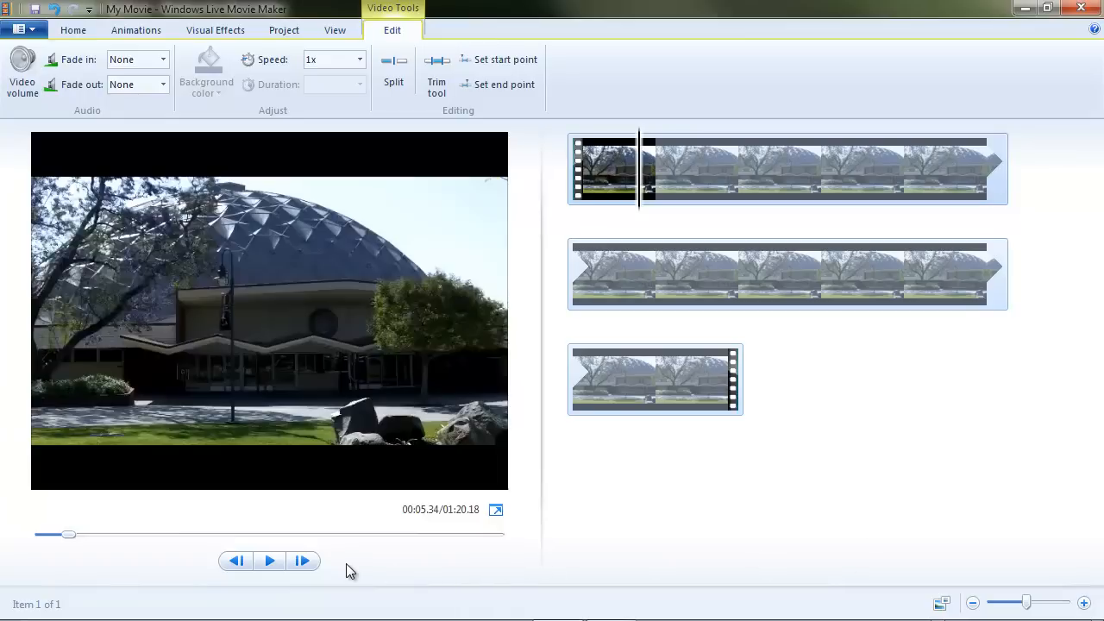
pyautogui.moveTo(635, 218)
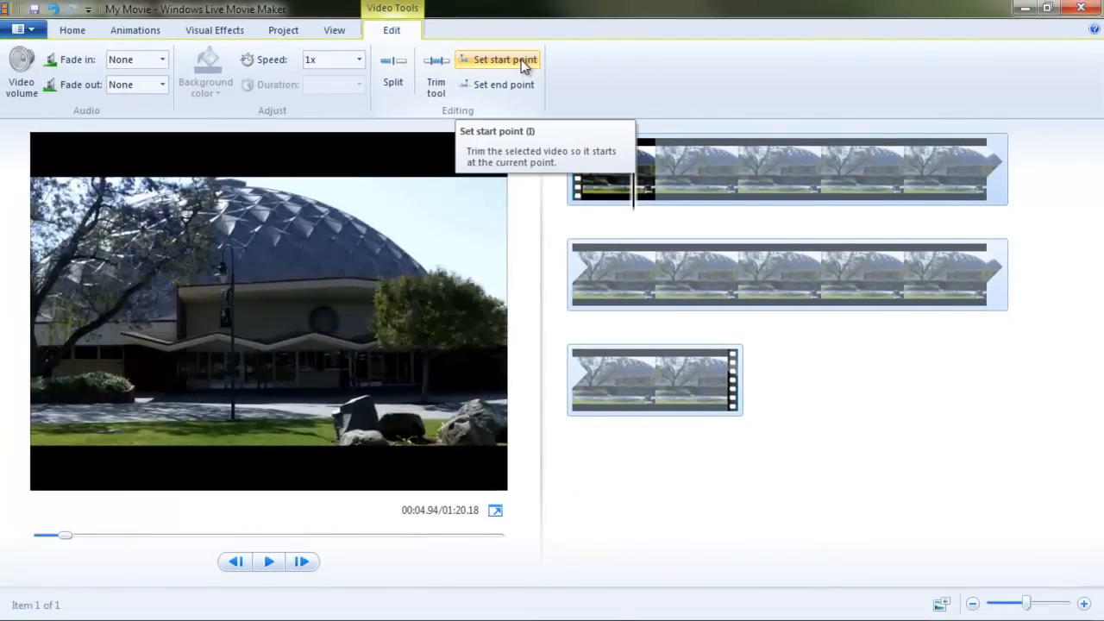
# Set the Dome clip's start point at the dome shot, leaving it 01:15.24 long
pyautogui.click(504, 59)
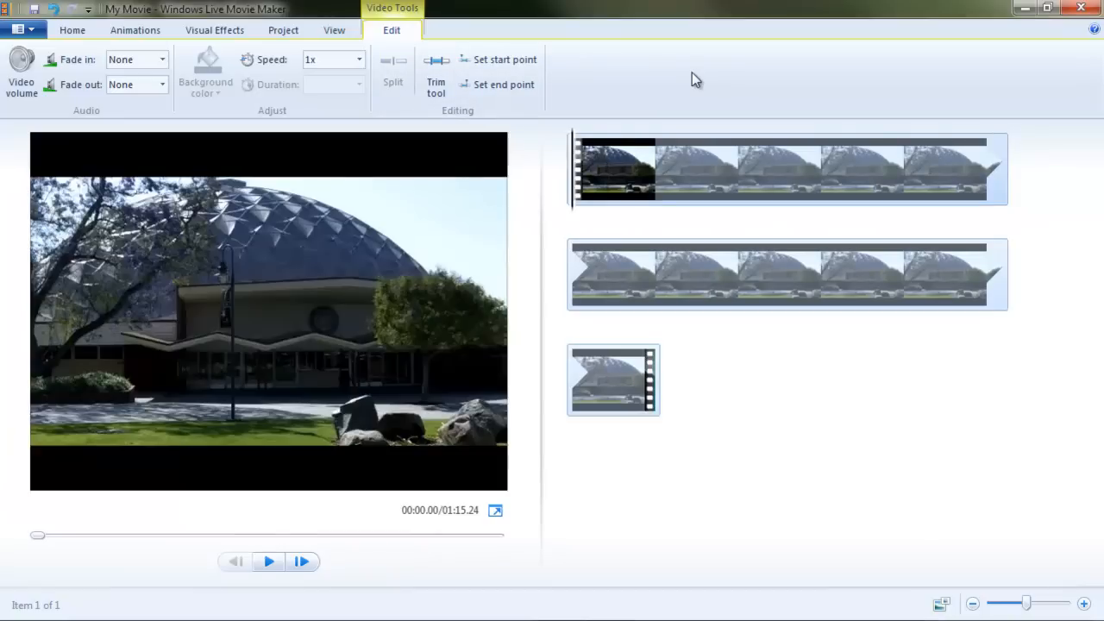
pyautogui.moveTo(745, 414)
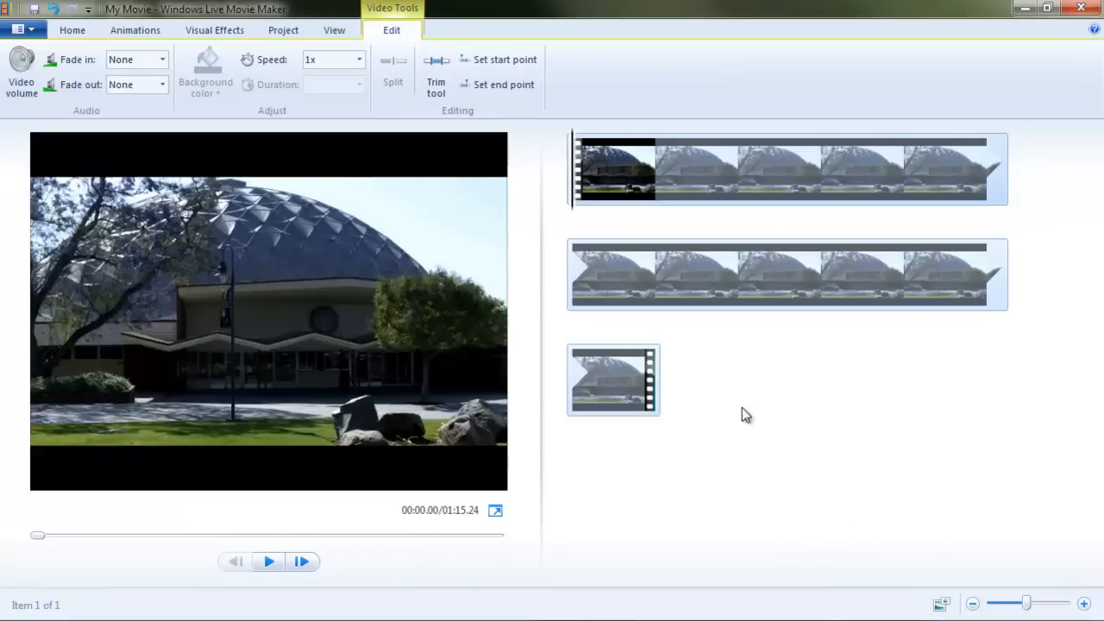
pyautogui.moveTo(14, 541)
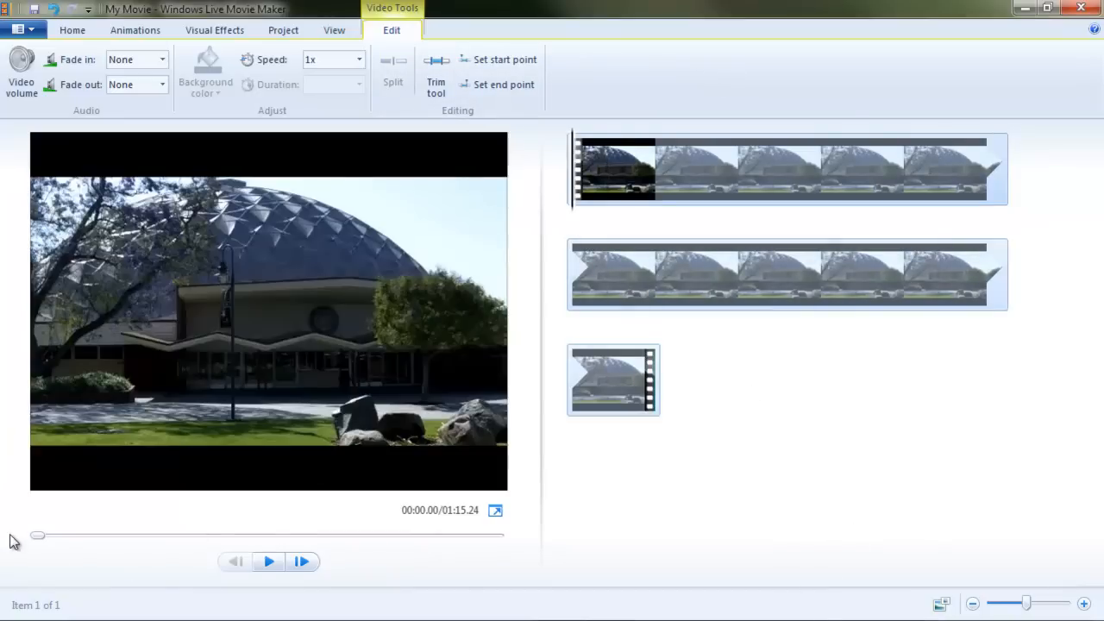
# Play the trimmed Dome clip to about 1:05 and set its end point there
pyautogui.click(268, 562)
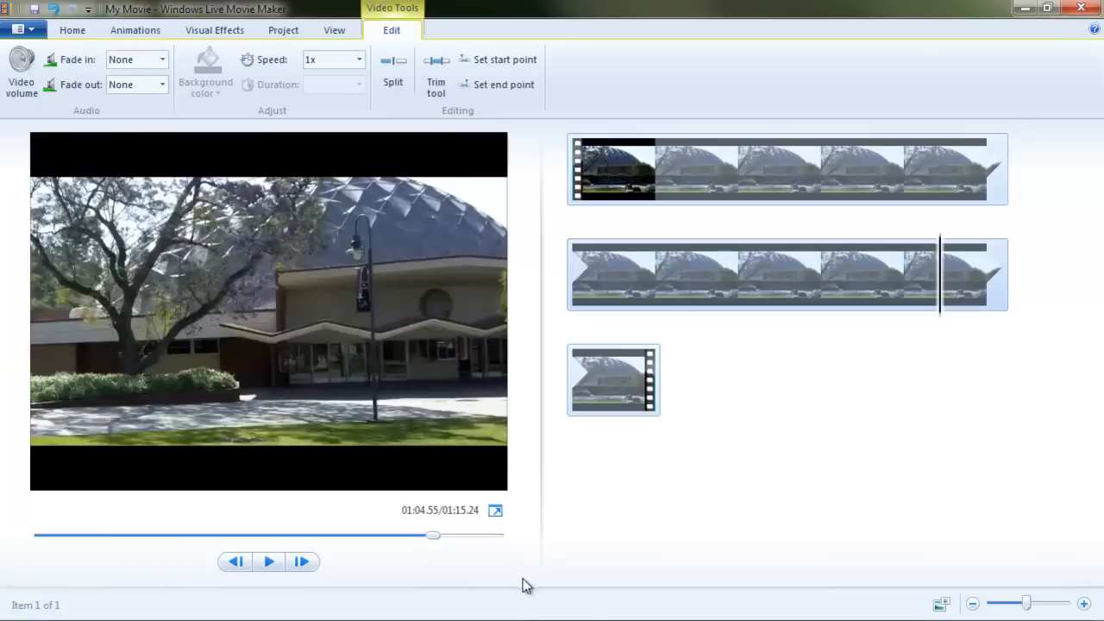
pyautogui.moveTo(938, 331)
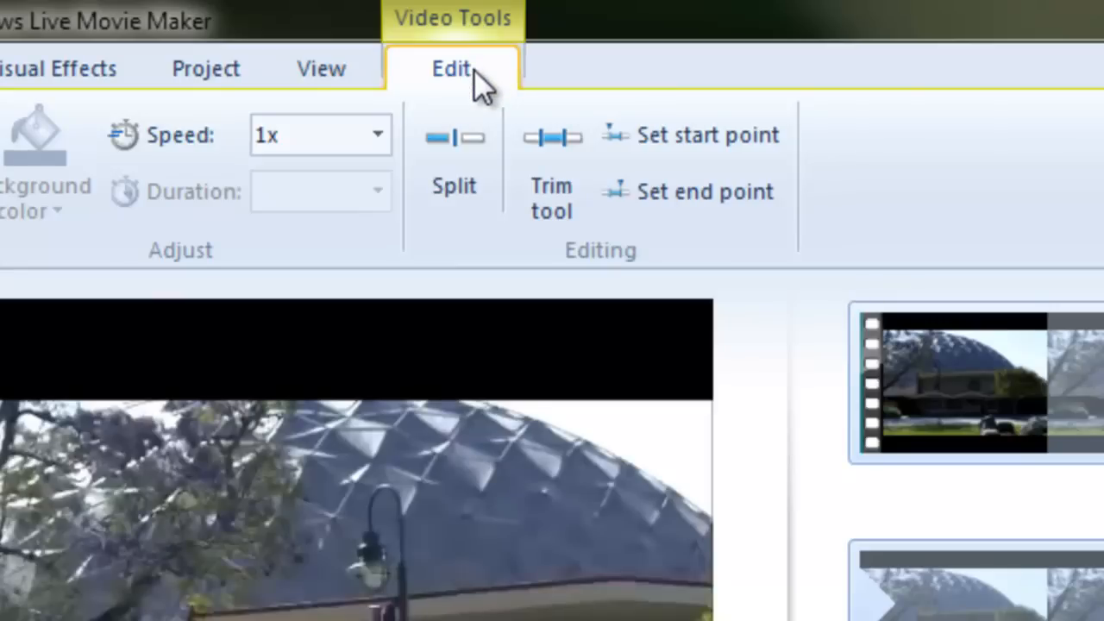
pyautogui.moveTo(704, 192)
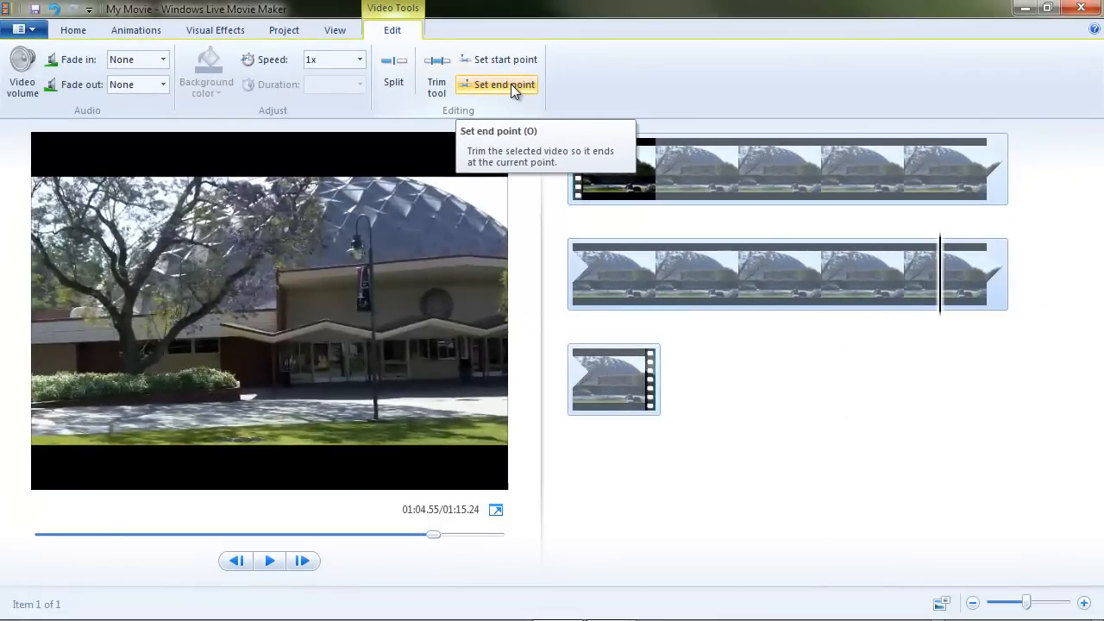
pyautogui.click(504, 83)
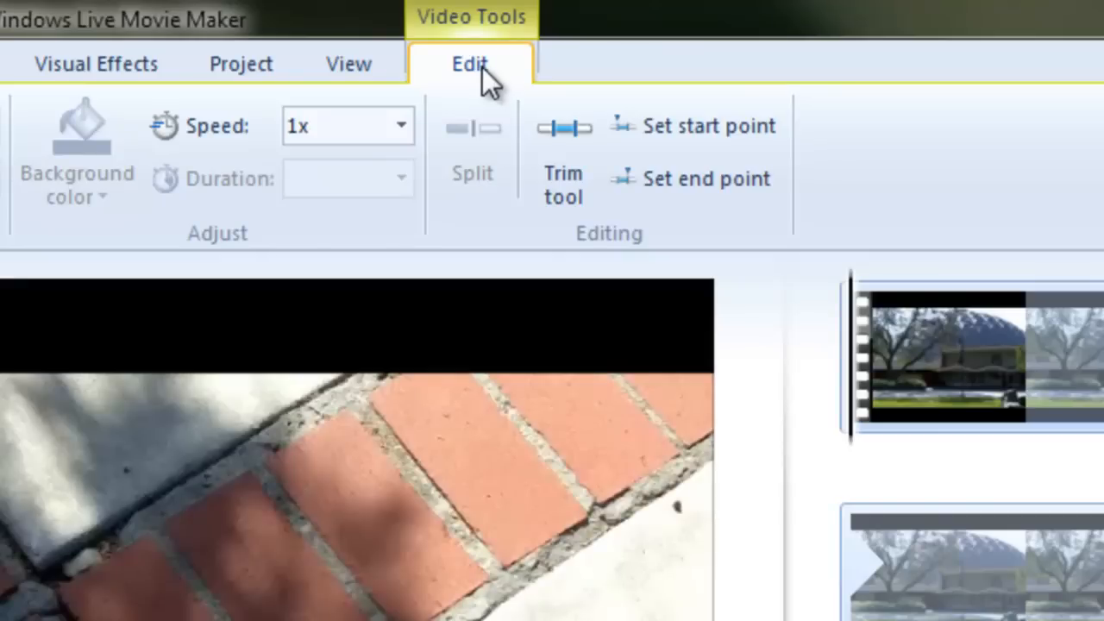
pyautogui.moveTo(535, 164)
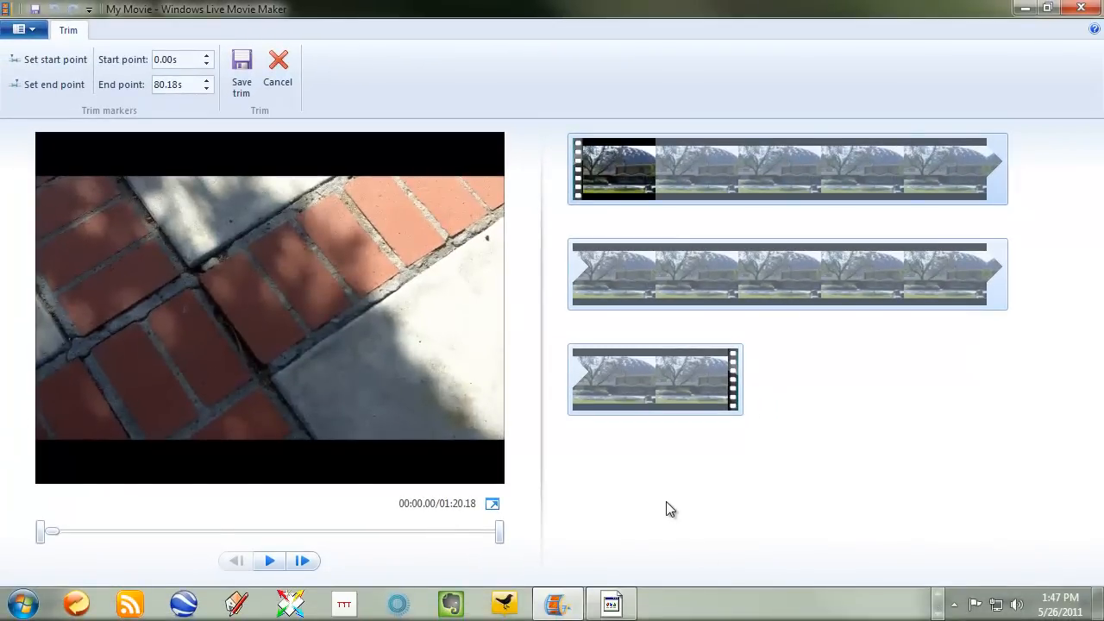
pyautogui.moveTo(662, 486)
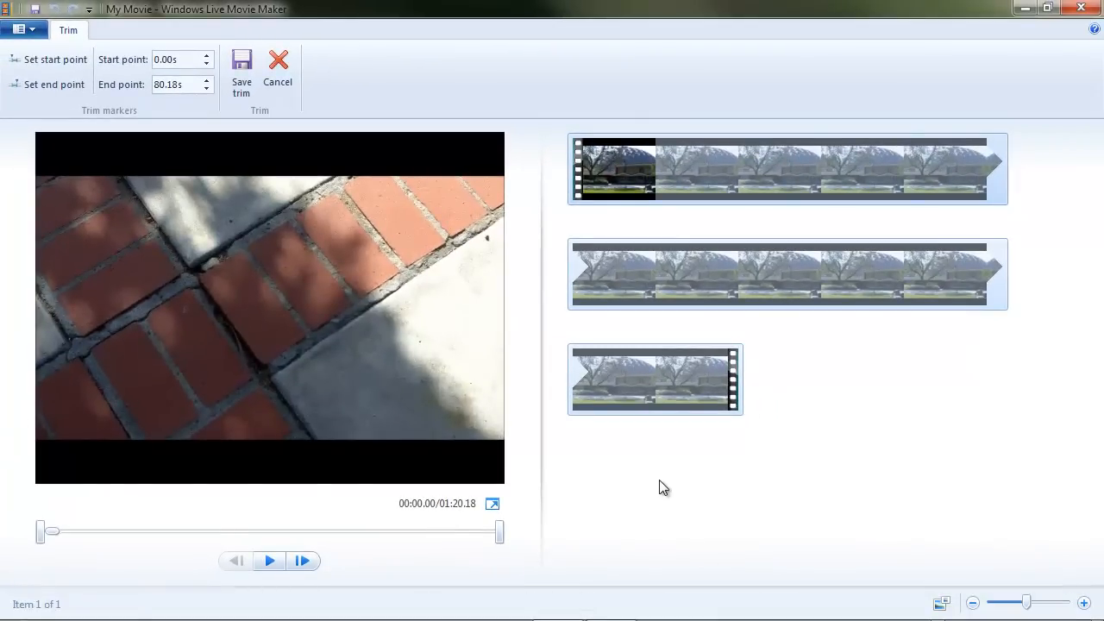
pyautogui.moveTo(658, 476)
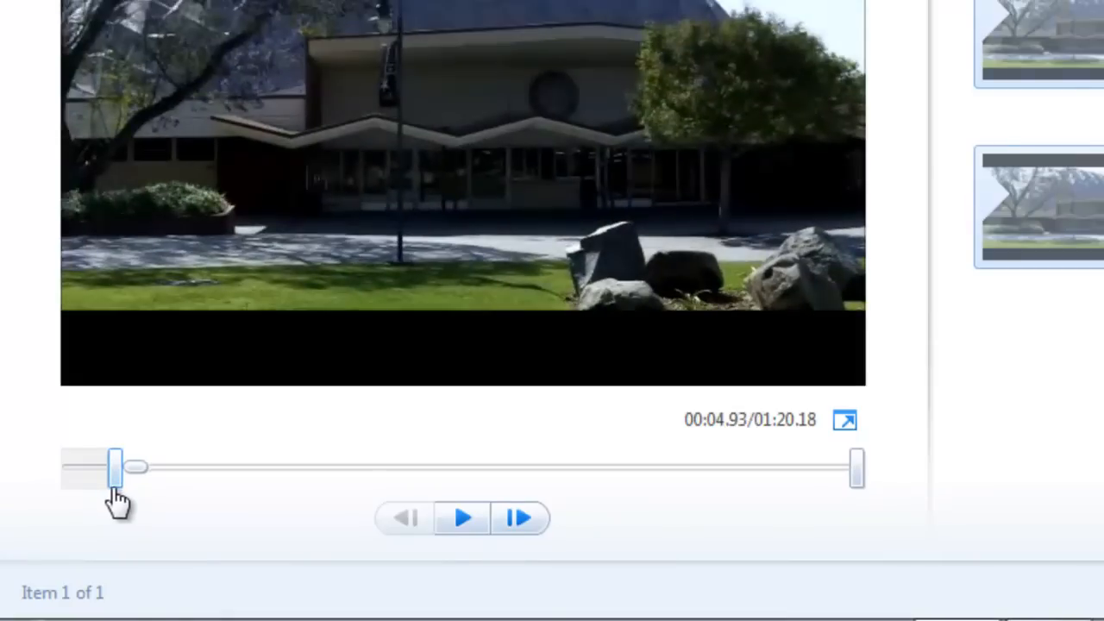
pyautogui.moveTo(854, 465)
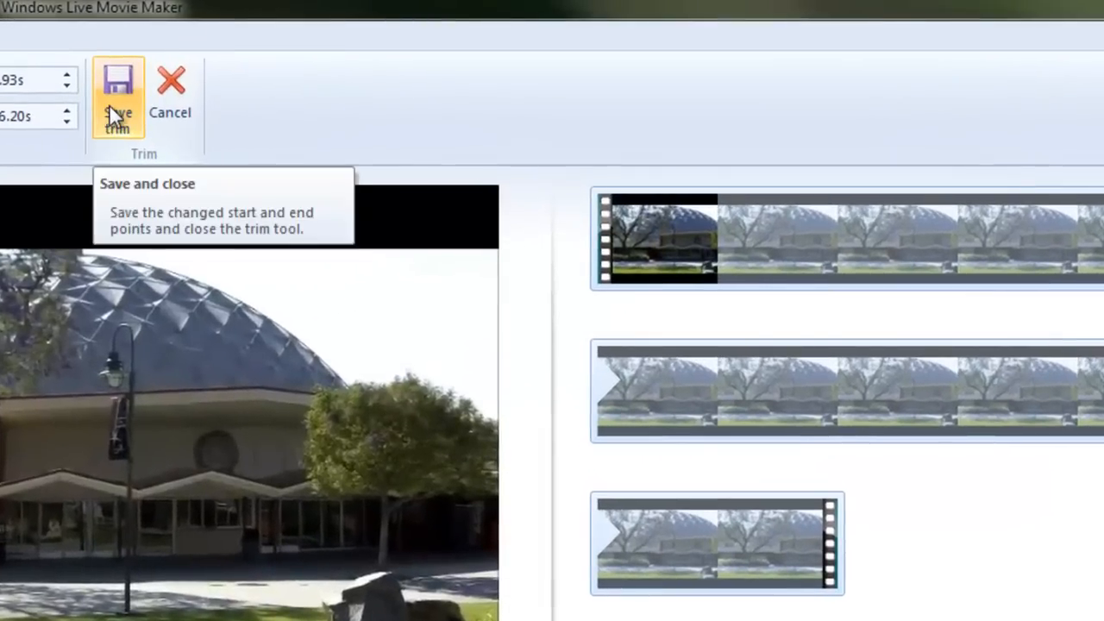
# Save the trim running from 4.93 s to 76.20 s, leaving a 1:11.27 clip
pyautogui.click(117, 96)
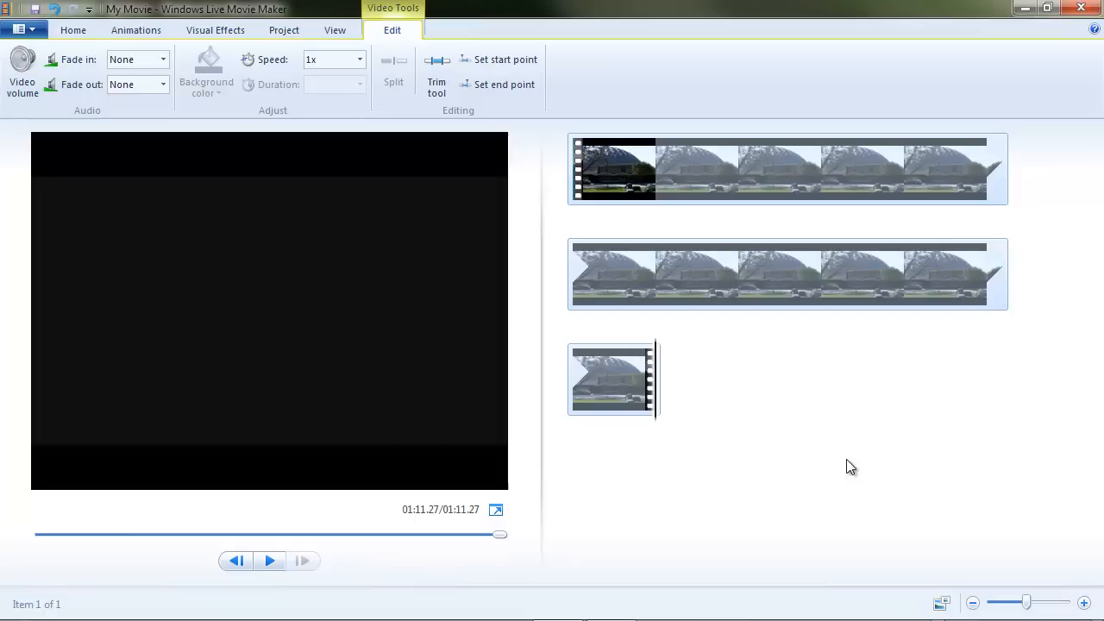
pyautogui.moveTo(825, 462)
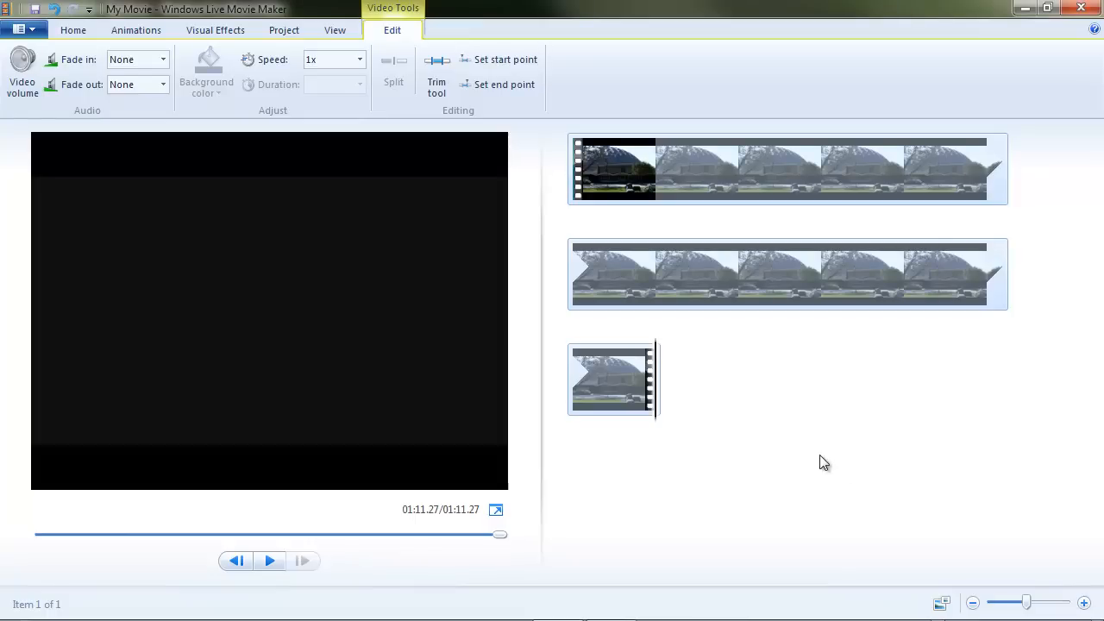
pyautogui.moveTo(742, 166)
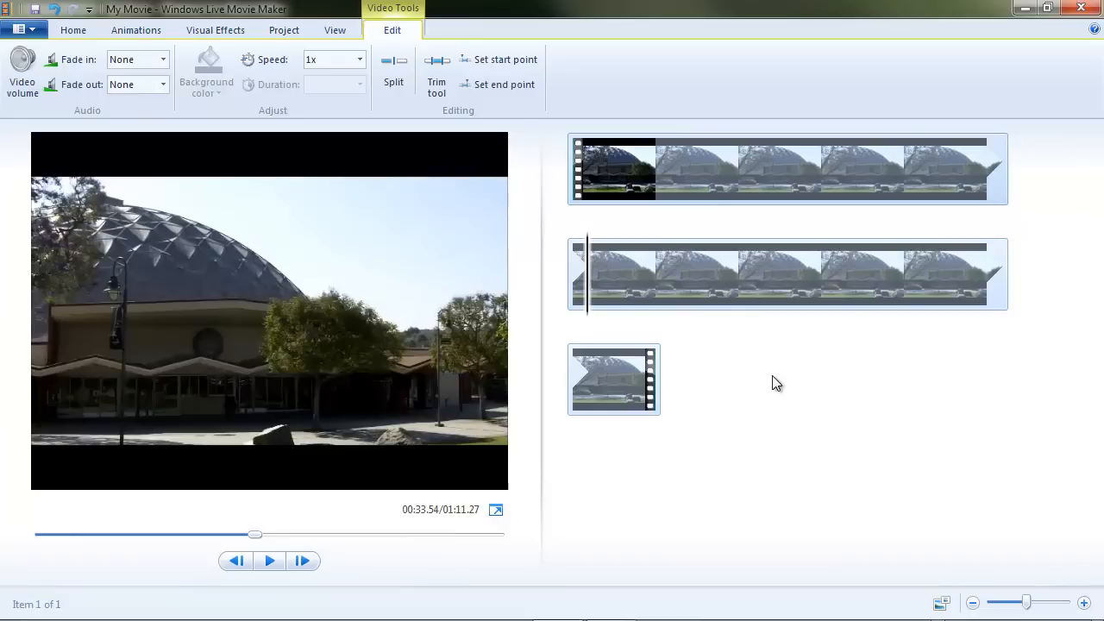
pyautogui.moveTo(790, 465)
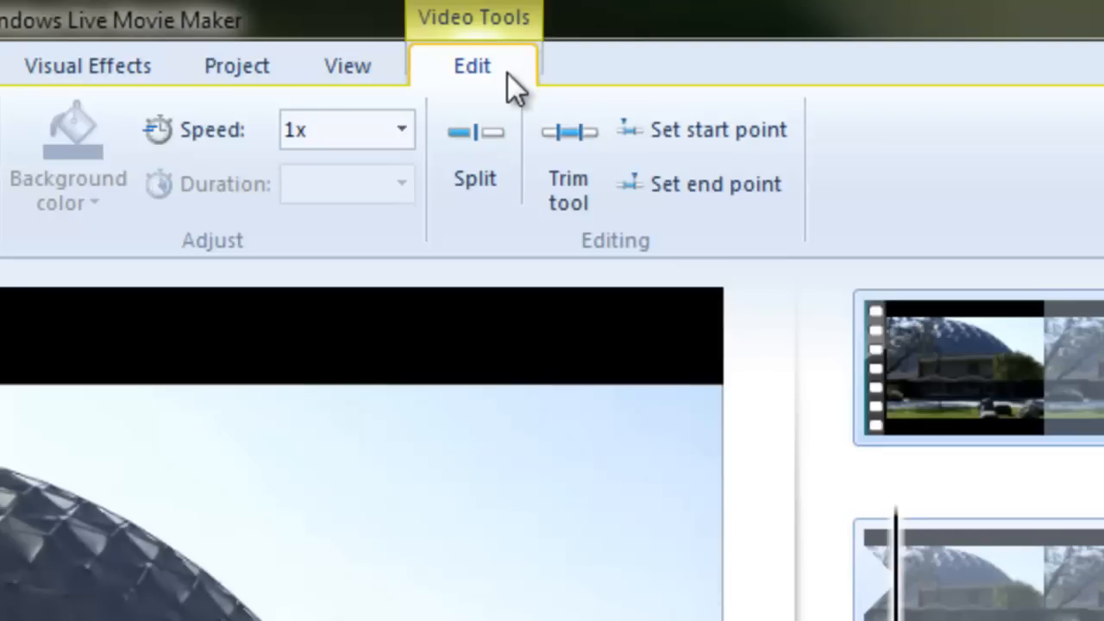
# Bring up the Video Tools Edit options with playback at 0:33.54
pyautogui.click(474, 164)
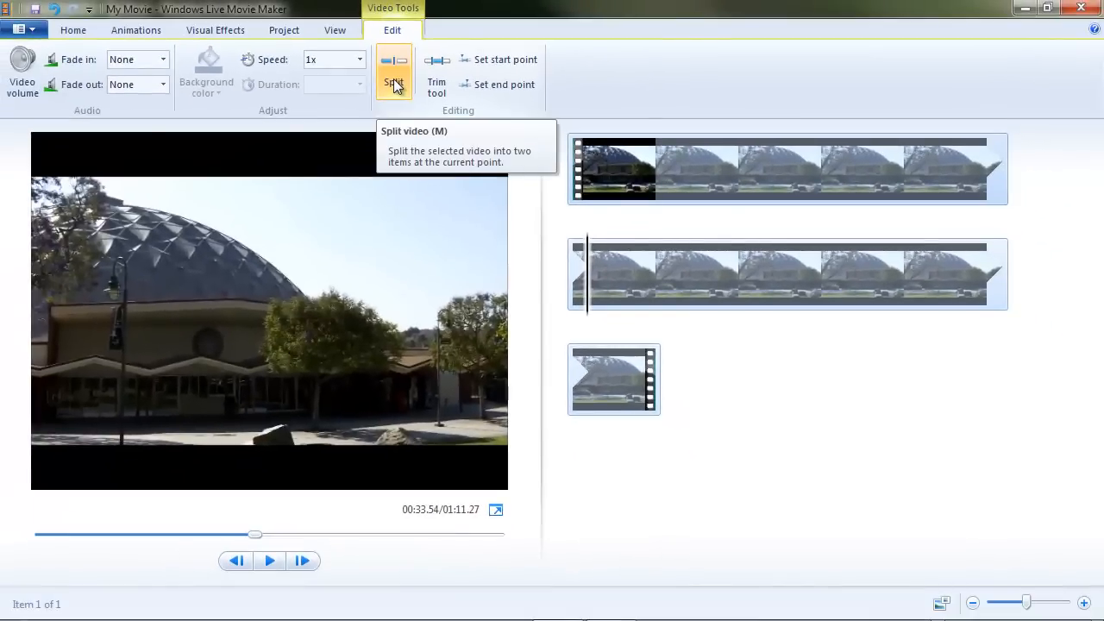
# Split the dome clip at 0:33.54 and select its second part
pyautogui.click(393, 72)
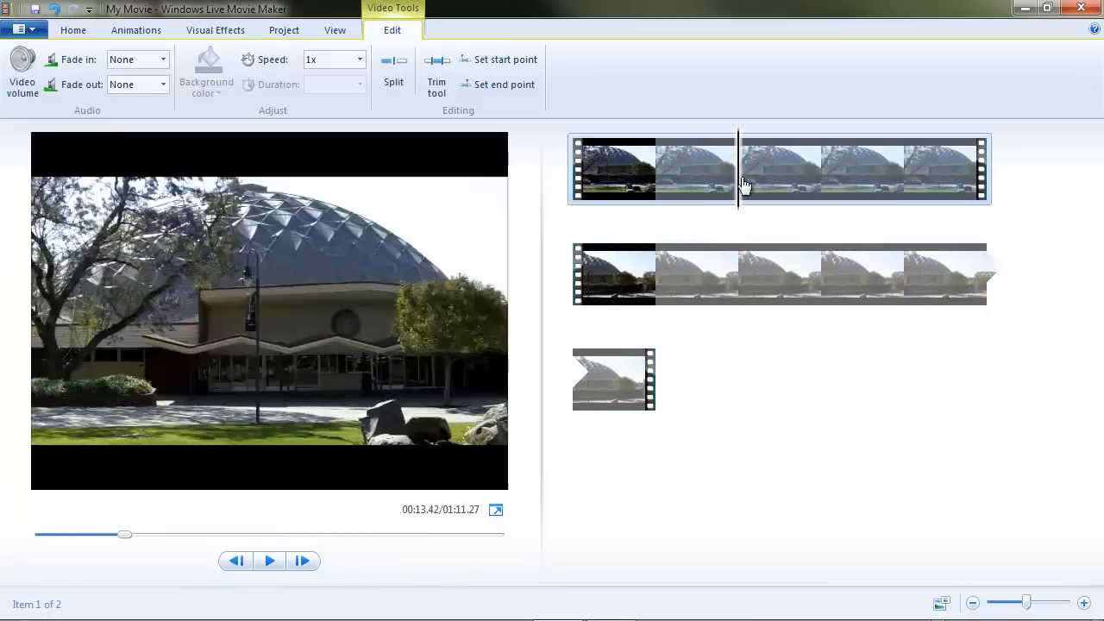
pyautogui.click(740, 275)
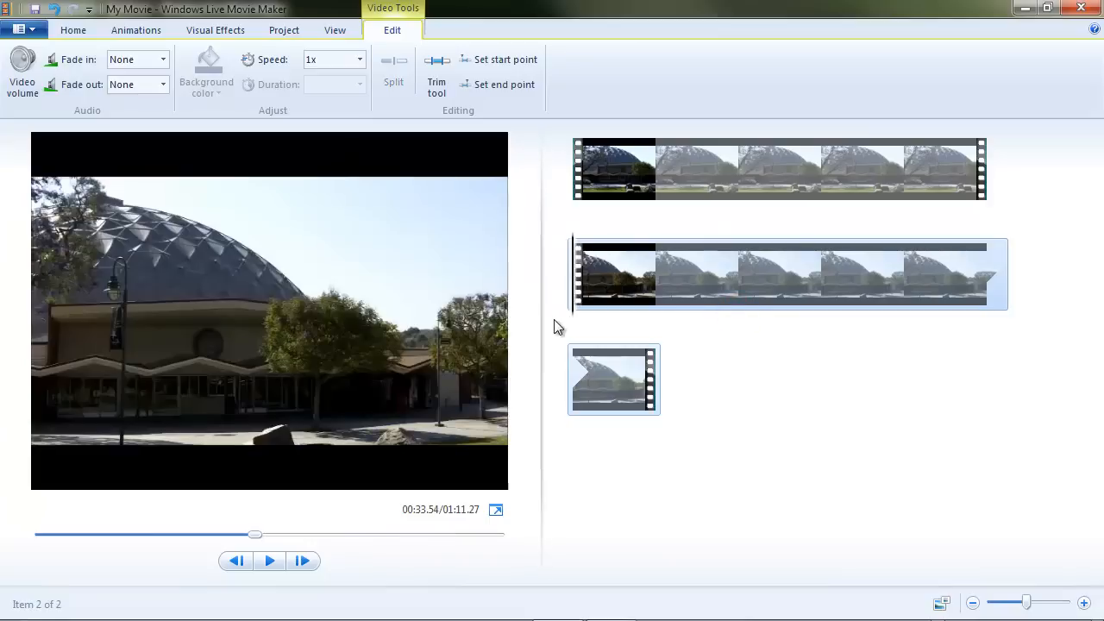
pyautogui.moveTo(662, 289)
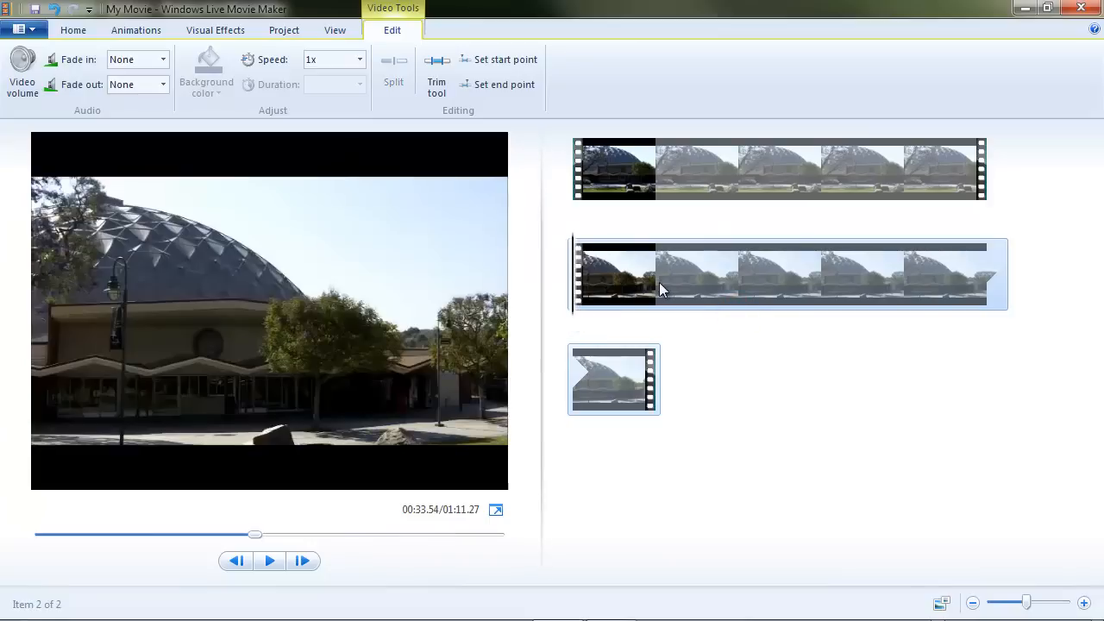
pyautogui.moveTo(576, 317)
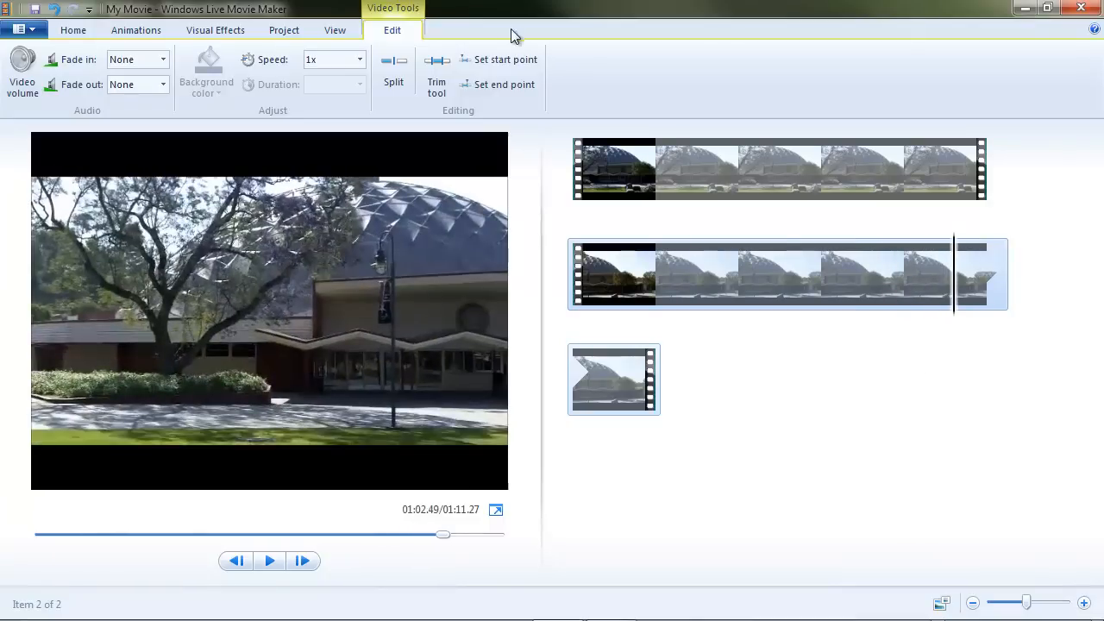
# Set the second part's start at 1:02.49 and preview the 0:42.32 movie
pyautogui.click(503, 59)
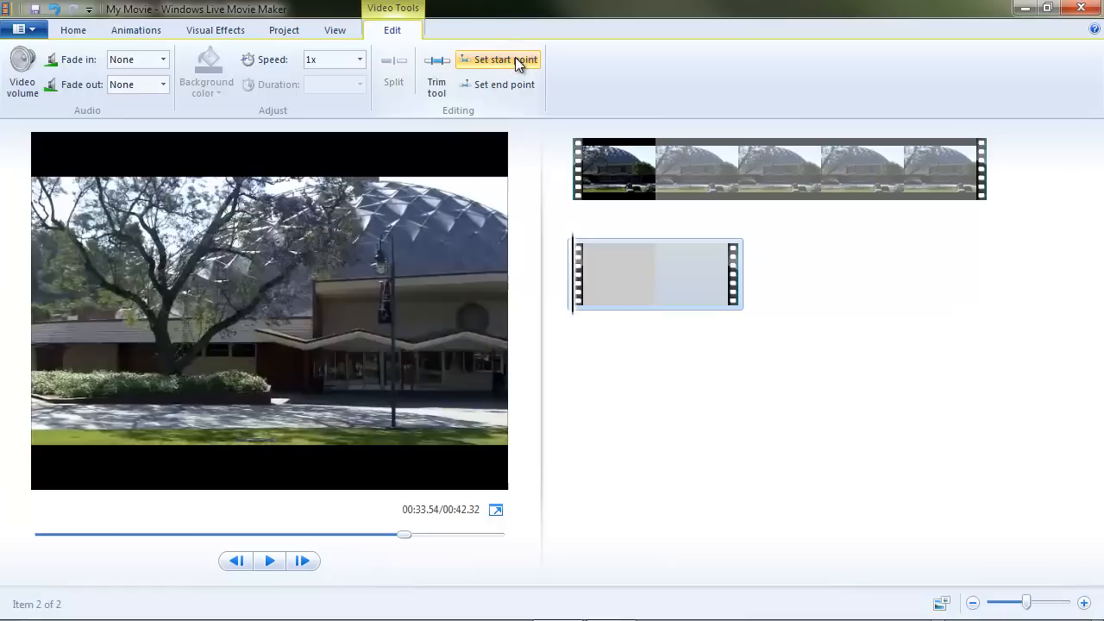
pyautogui.moveTo(580, 186)
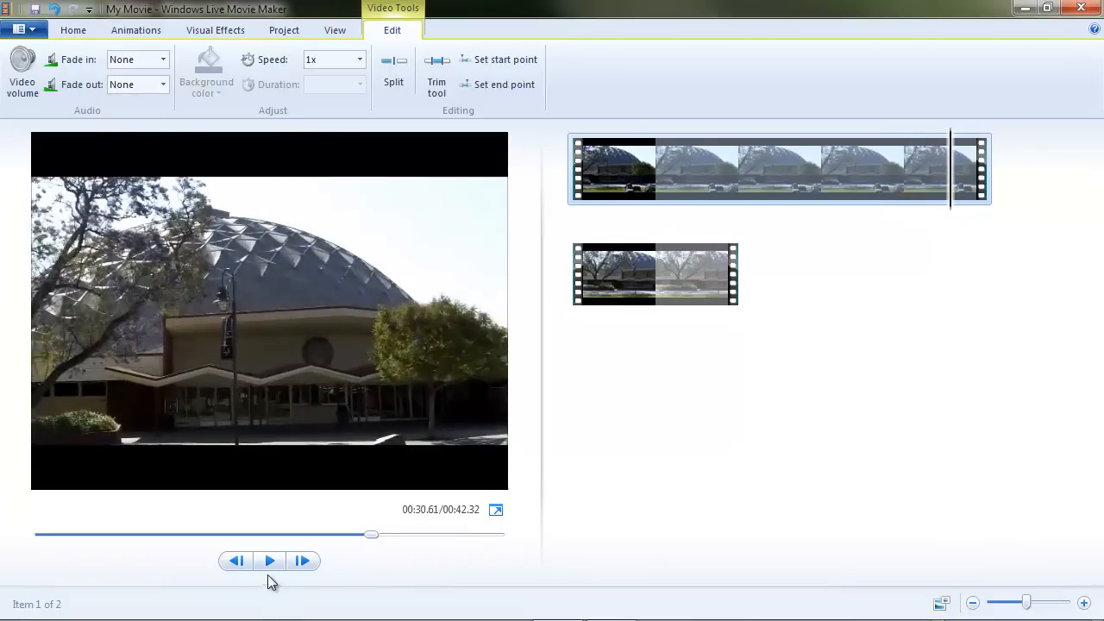
pyautogui.click(269, 561)
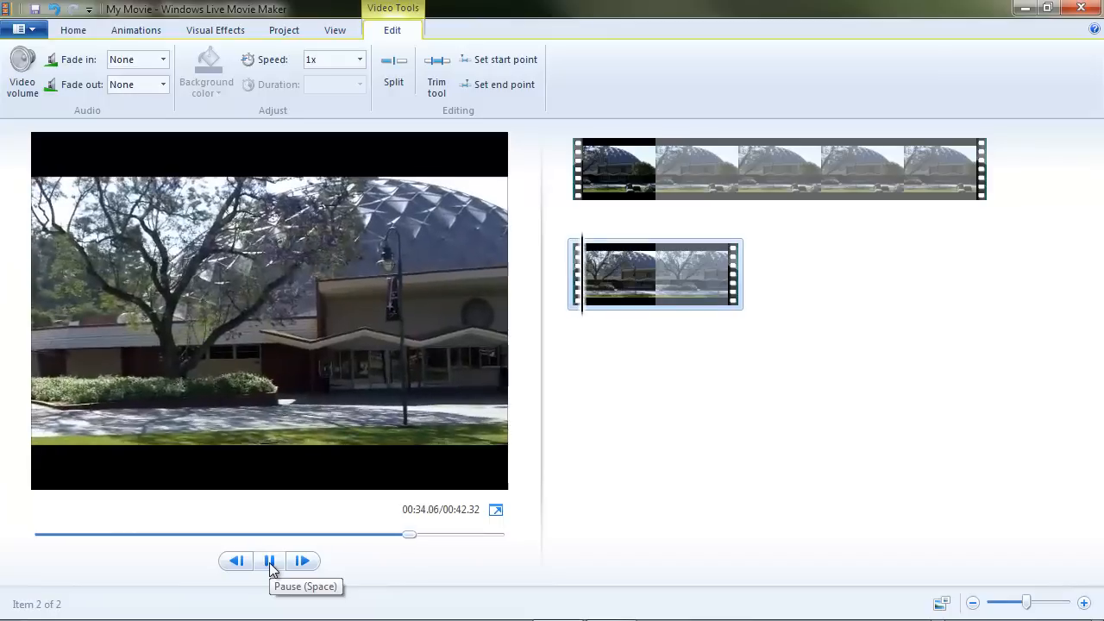
pyautogui.click(269, 561)
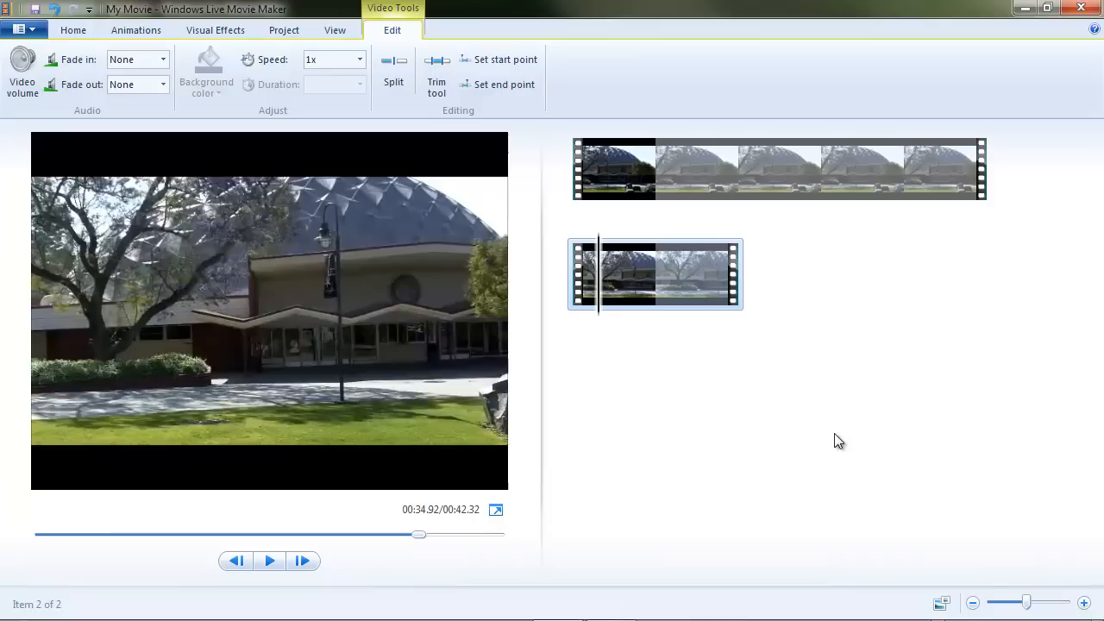
pyautogui.moveTo(681, 371)
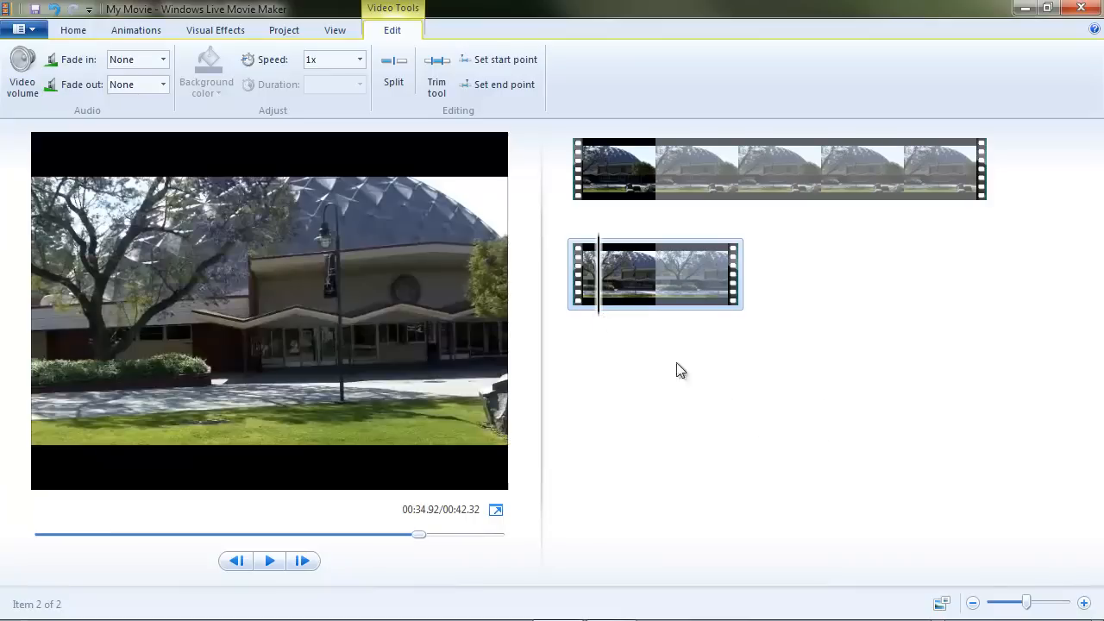
pyautogui.moveTo(919, 396)
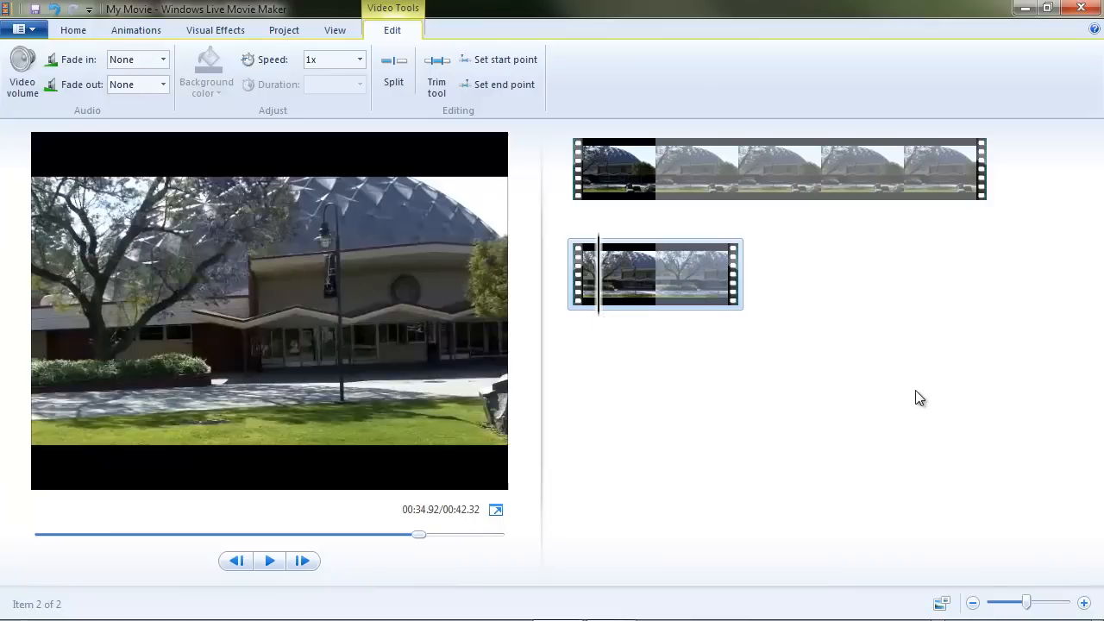
pyautogui.moveTo(1047, 193)
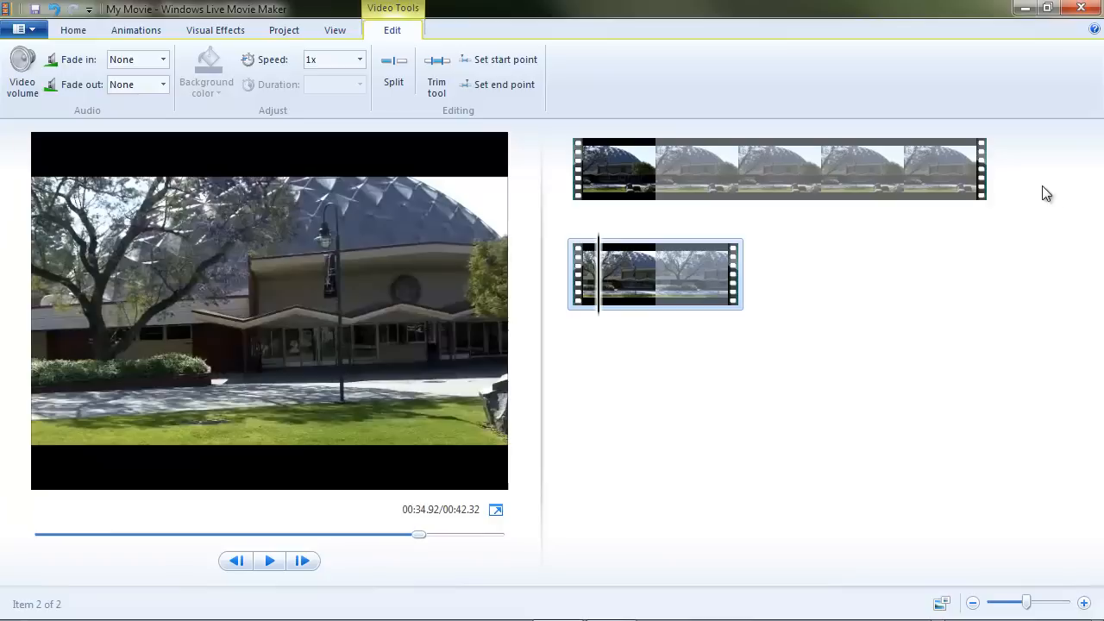
pyautogui.moveTo(1002, 324)
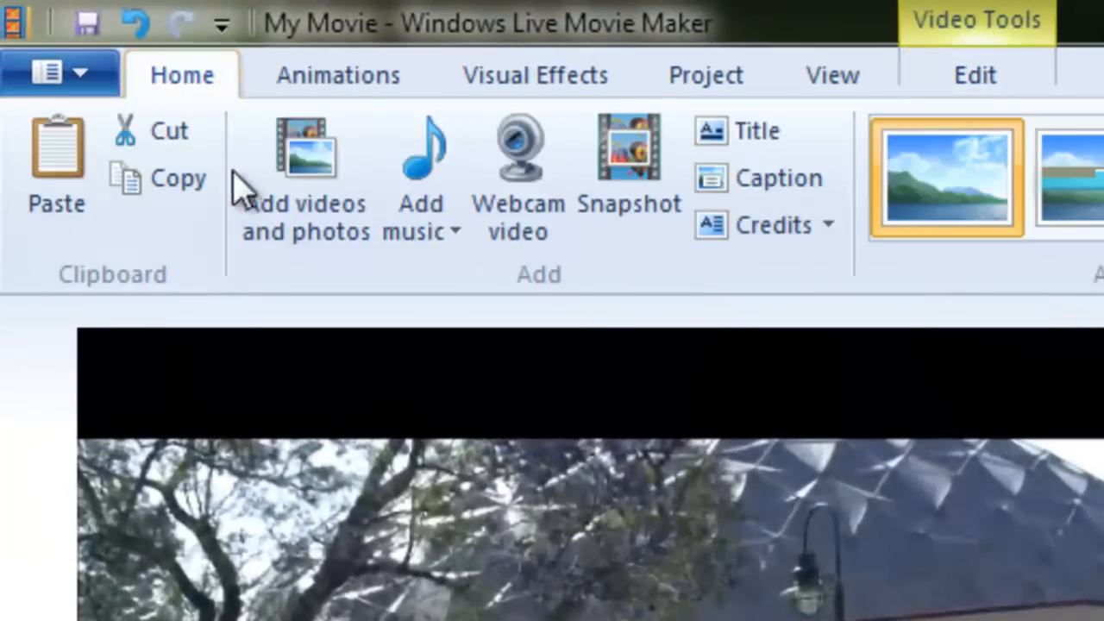
# Import ClockTower.MOV as a third clip, bringing the movie to about 1:40
pyautogui.click(305, 172)
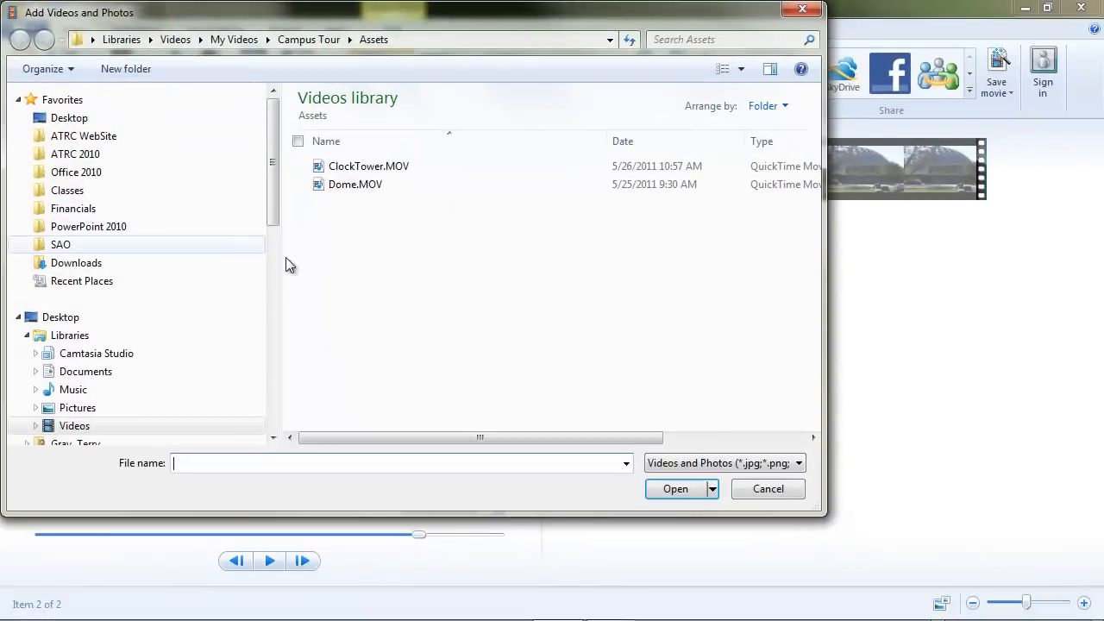
pyautogui.click(369, 166)
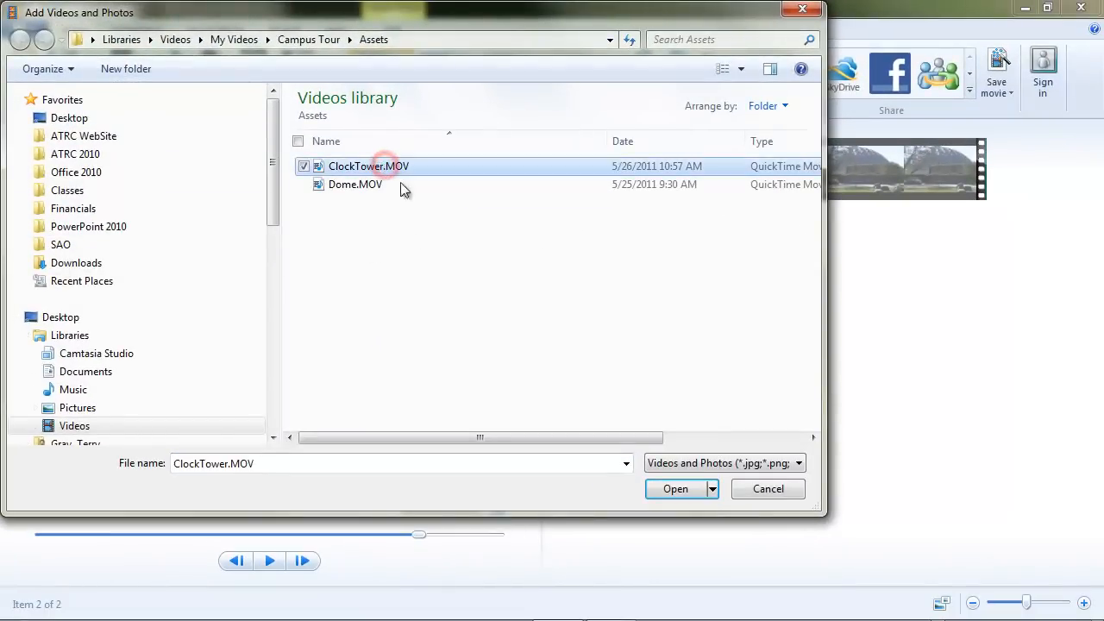
pyautogui.click(676, 490)
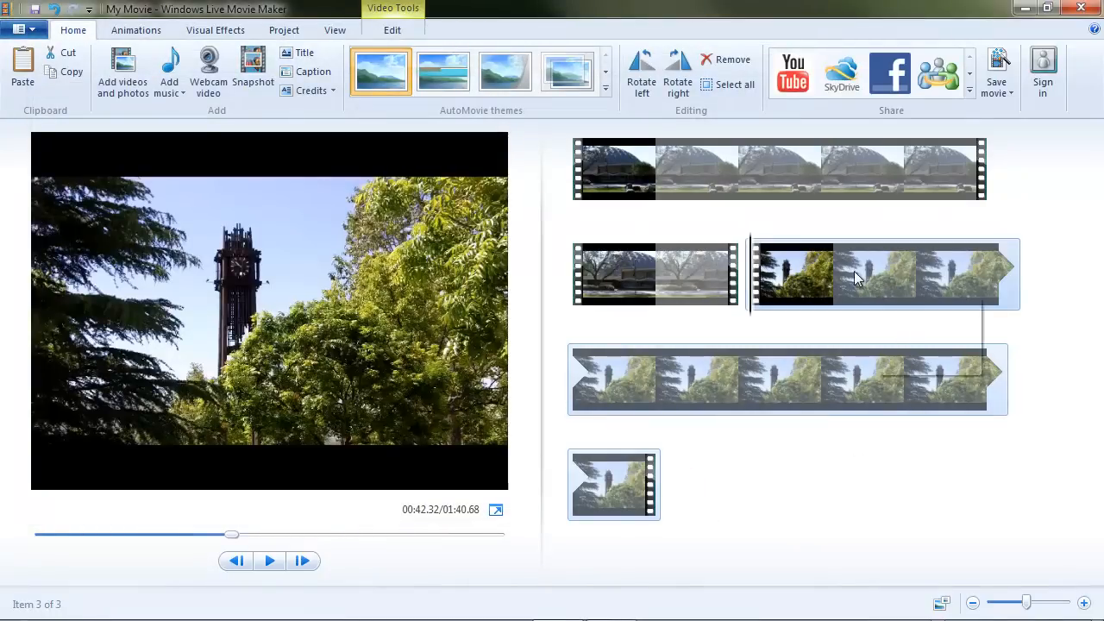
pyautogui.moveTo(824, 294)
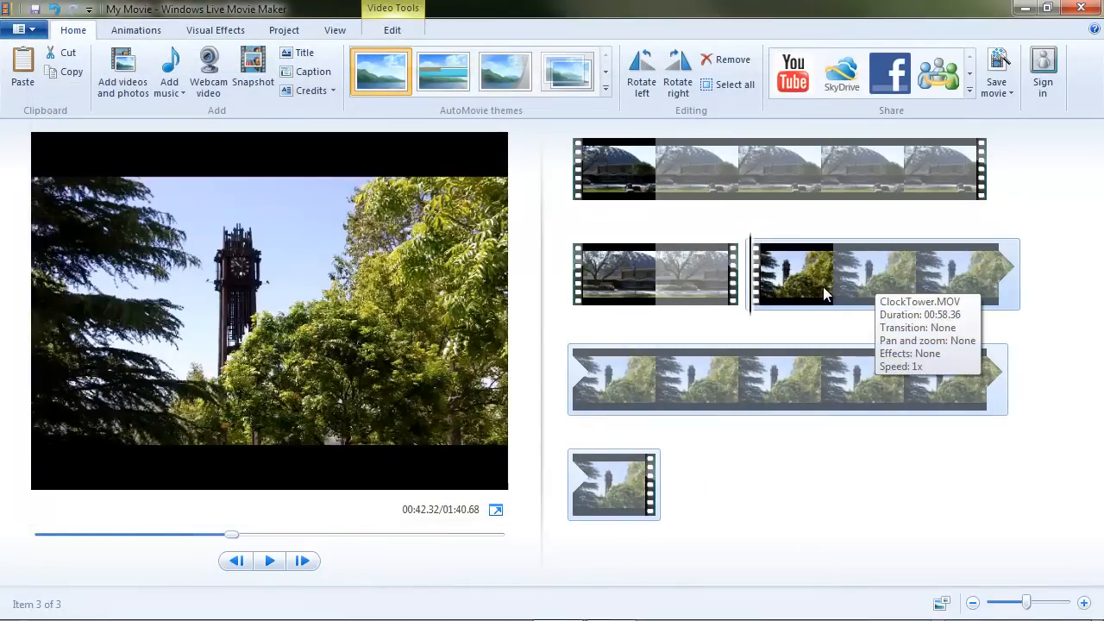
pyautogui.moveTo(748, 321)
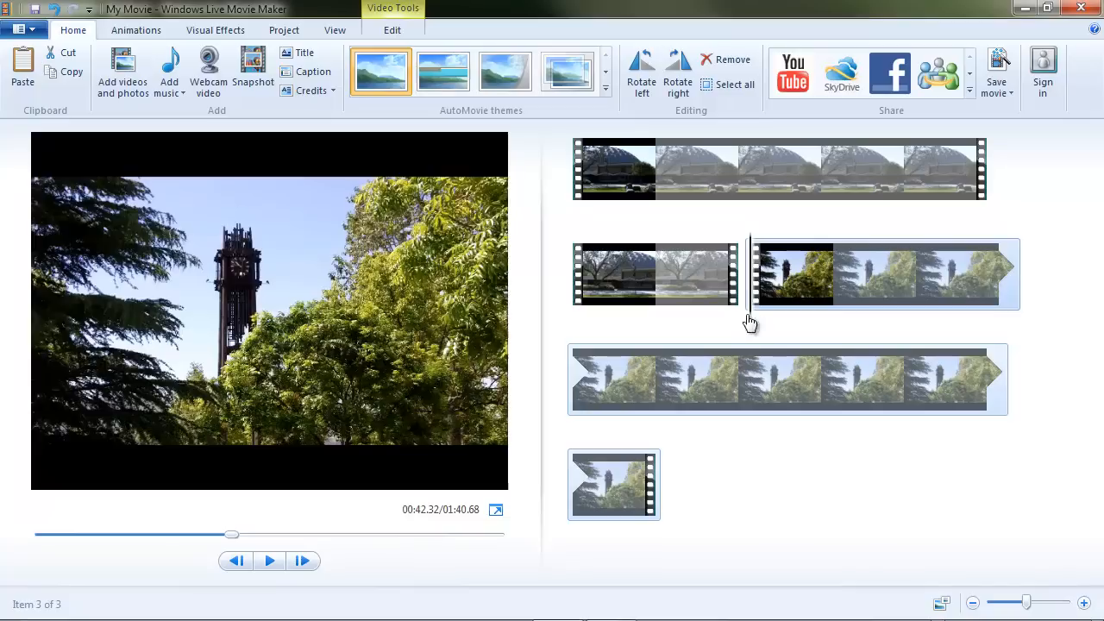
pyautogui.moveTo(751, 317)
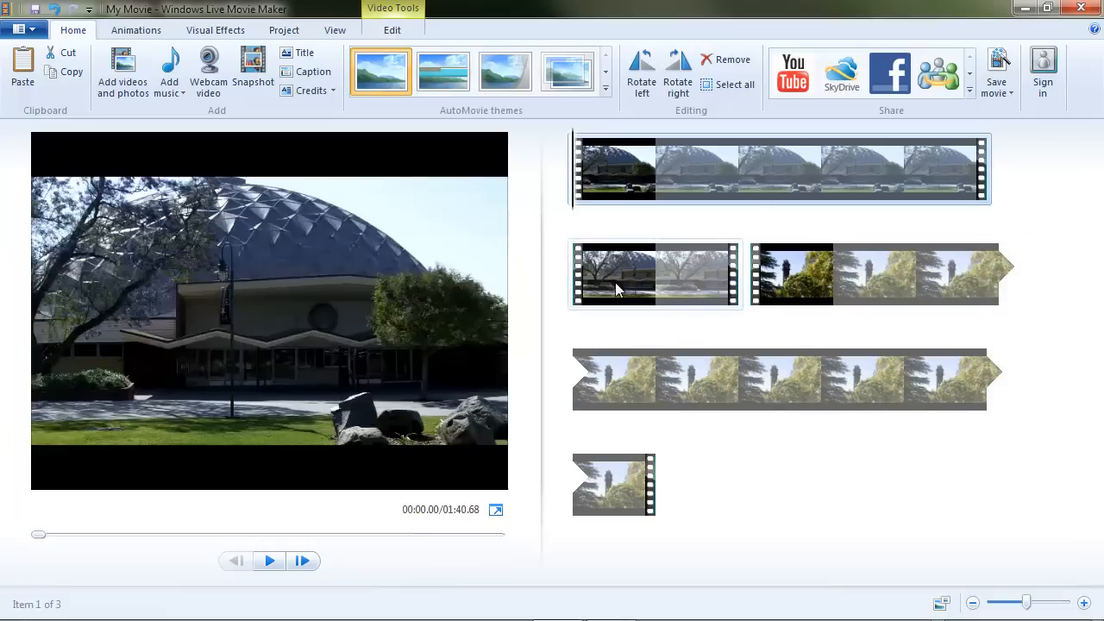
pyautogui.moveTo(853, 290)
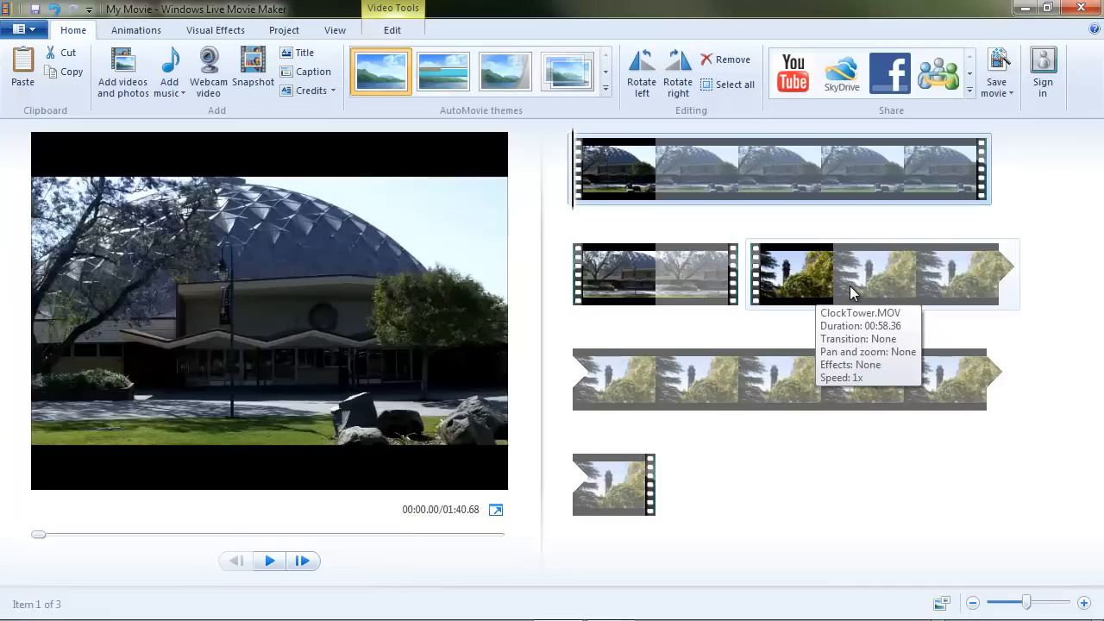
# Move the ClockTower.MOV clip between the two Dome parts, starting at about 33.5 s
pyautogui.click(810, 275)
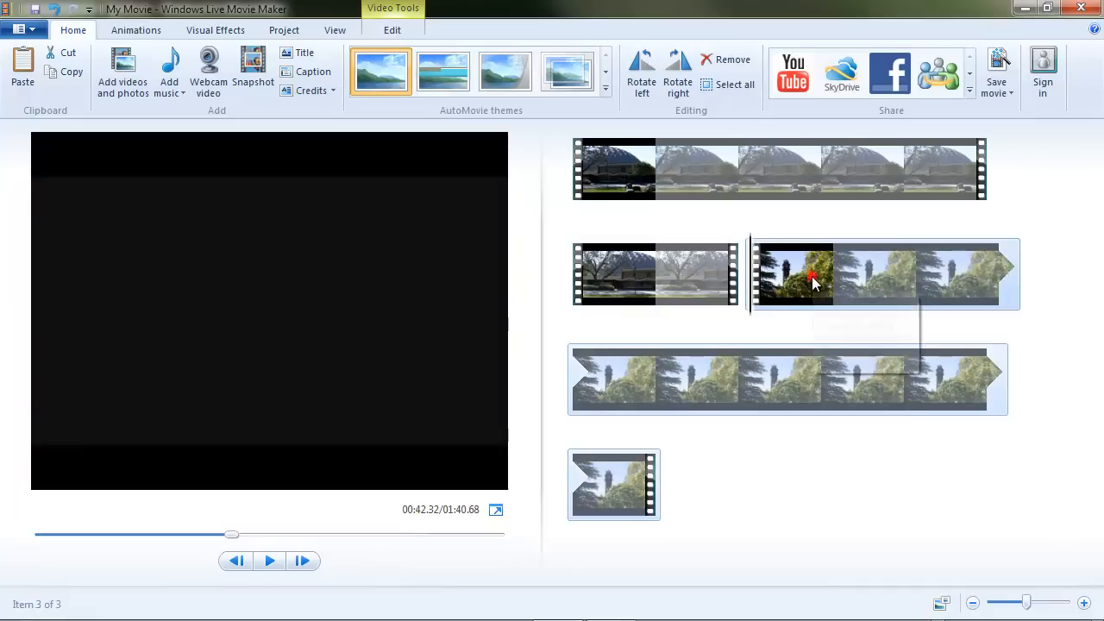
pyautogui.click(811, 274)
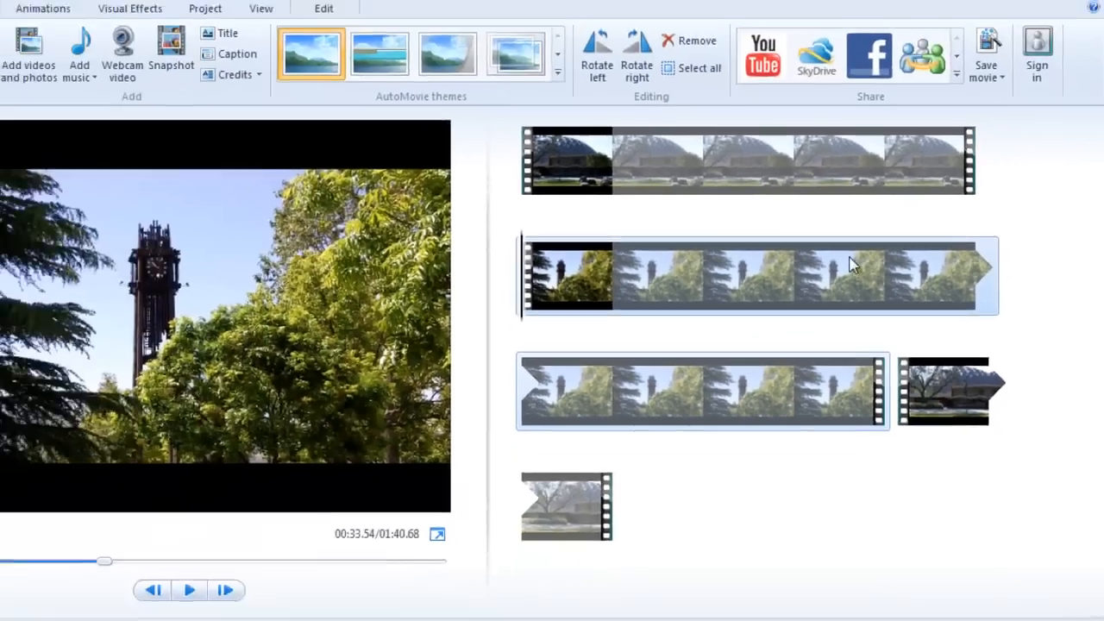
pyautogui.click(800, 273)
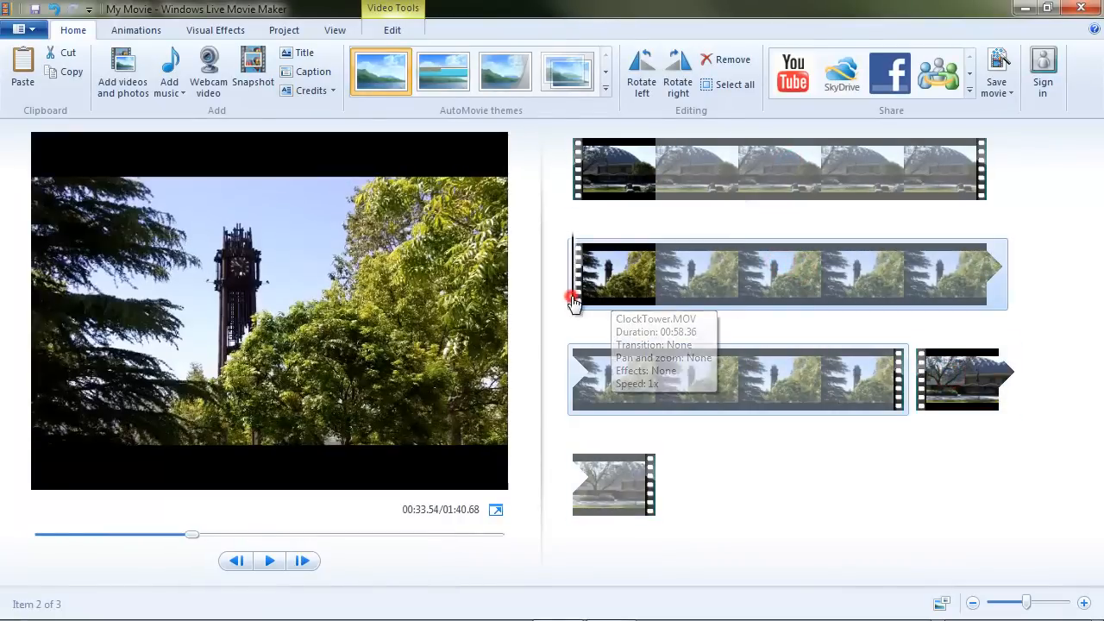
pyautogui.moveTo(649, 171)
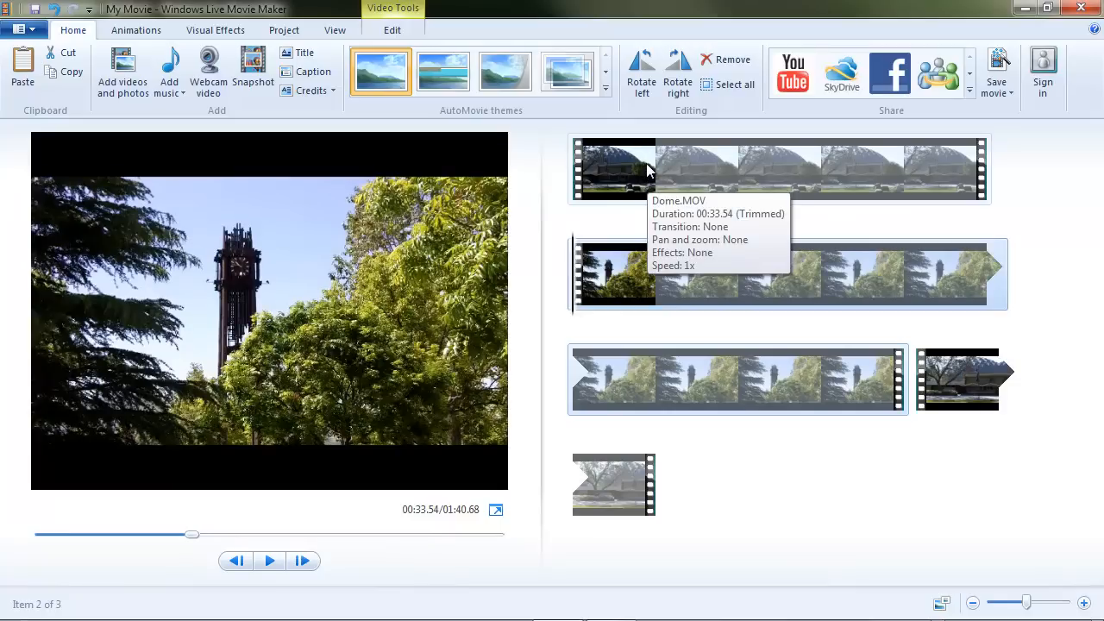
pyautogui.moveTo(412, 21)
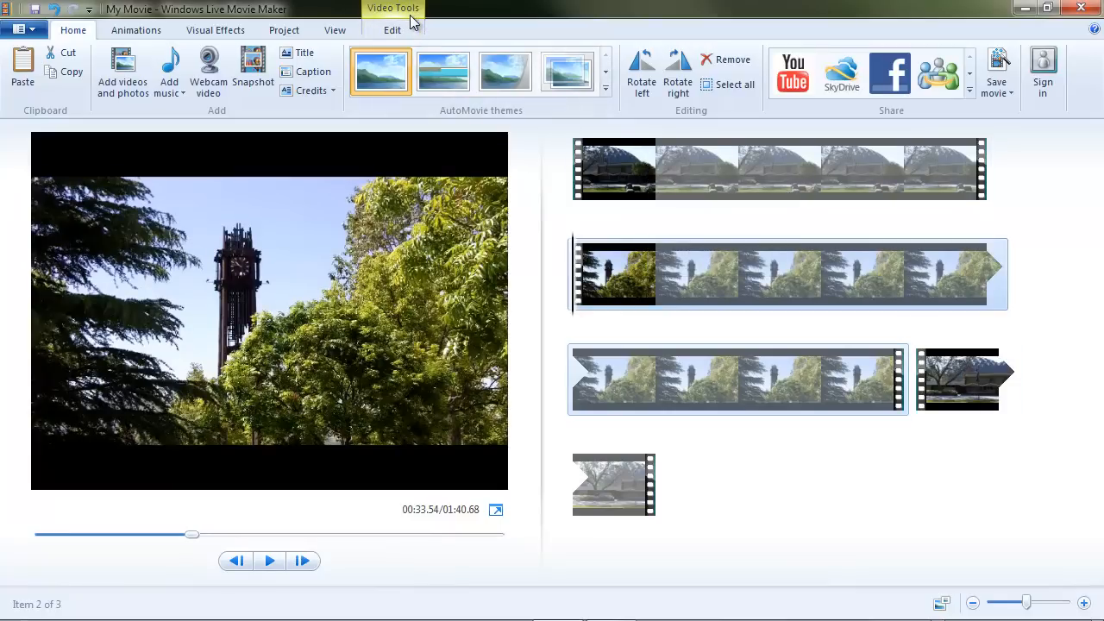
pyautogui.moveTo(486, 14)
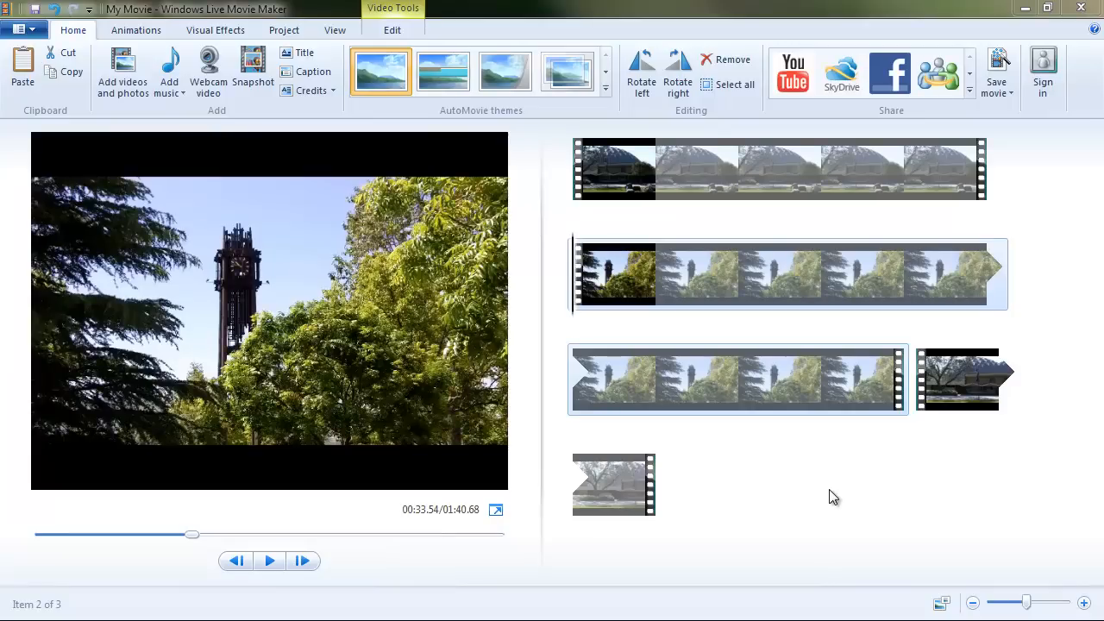
pyautogui.moveTo(821, 496)
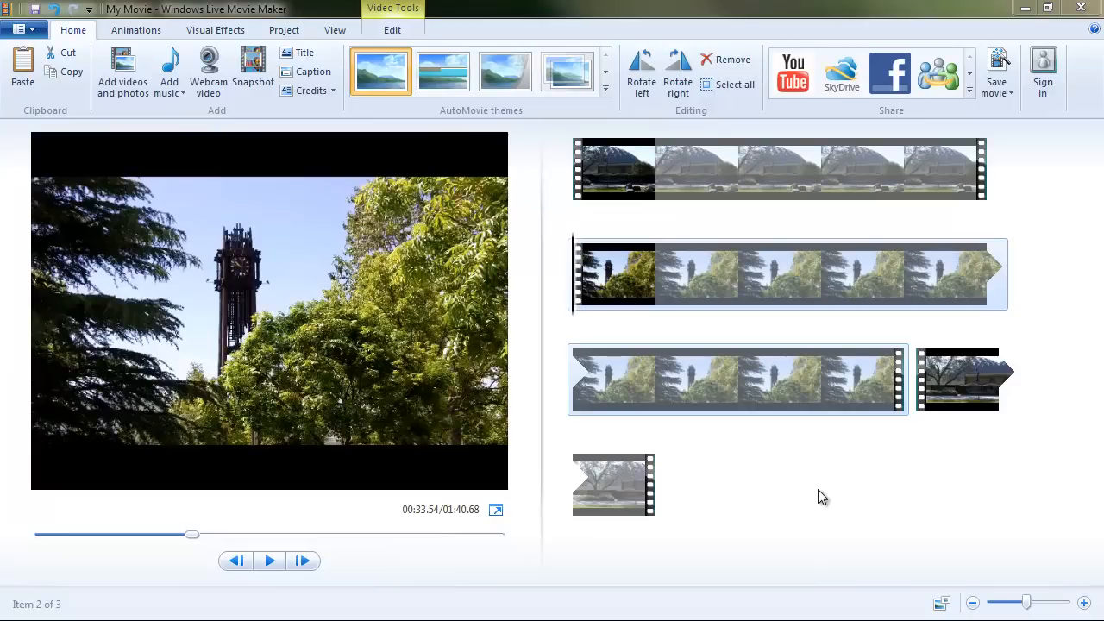
pyautogui.moveTo(755, 493)
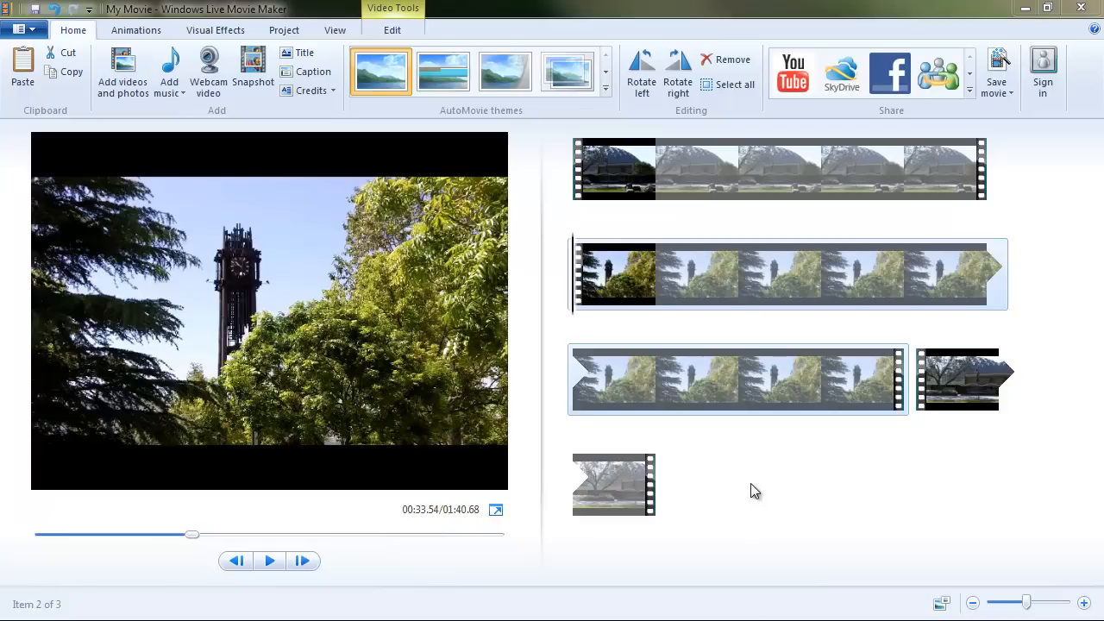
pyautogui.moveTo(720, 445)
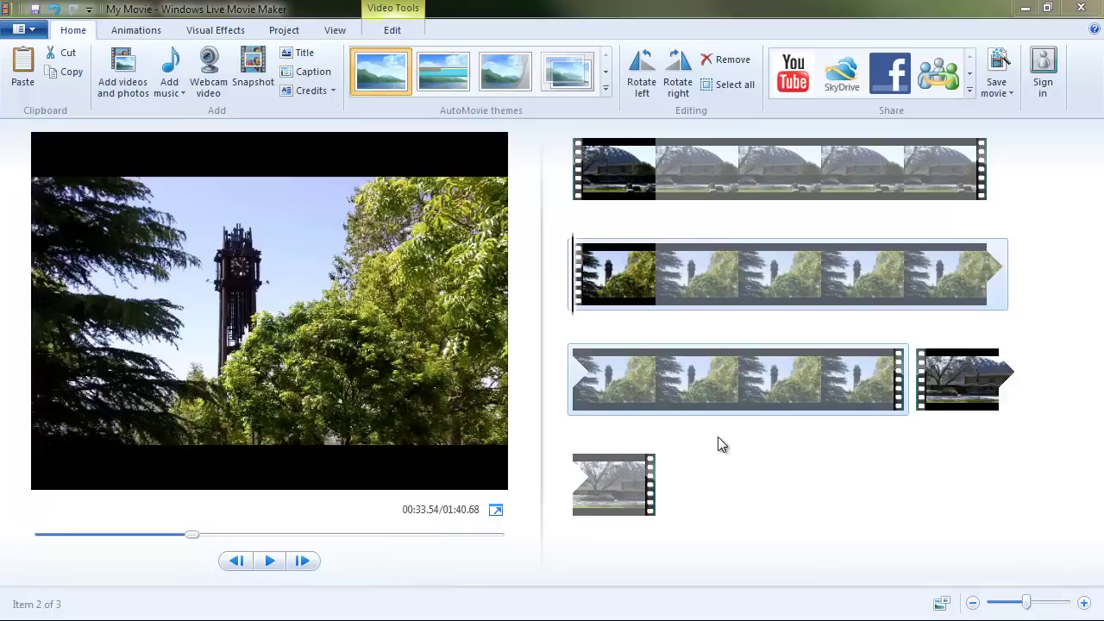
pyautogui.moveTo(745, 466)
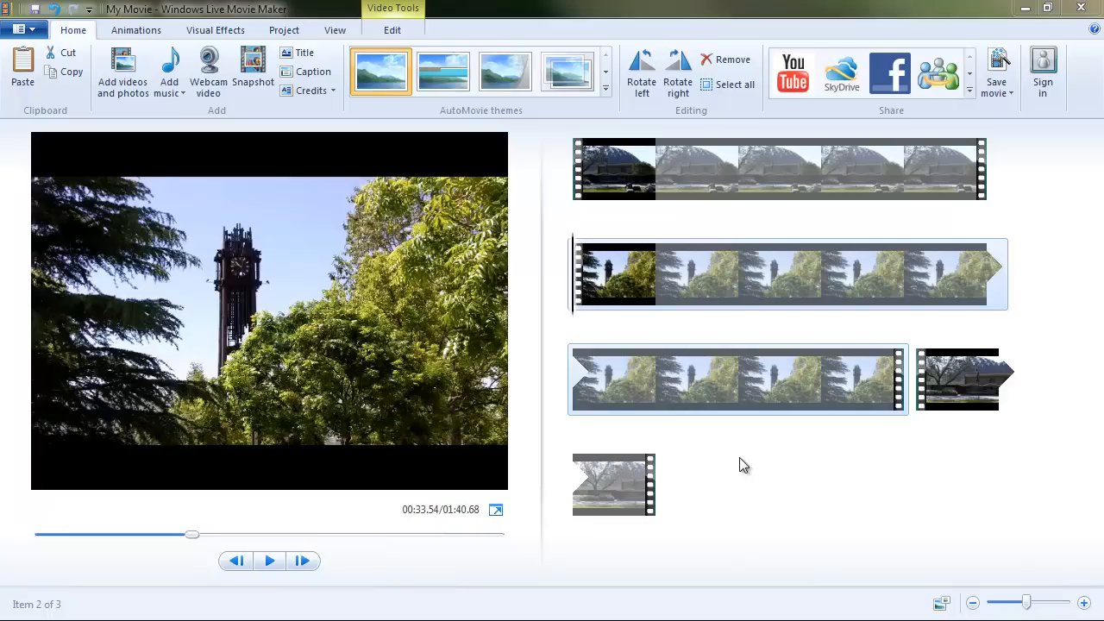
pyautogui.moveTo(735, 475)
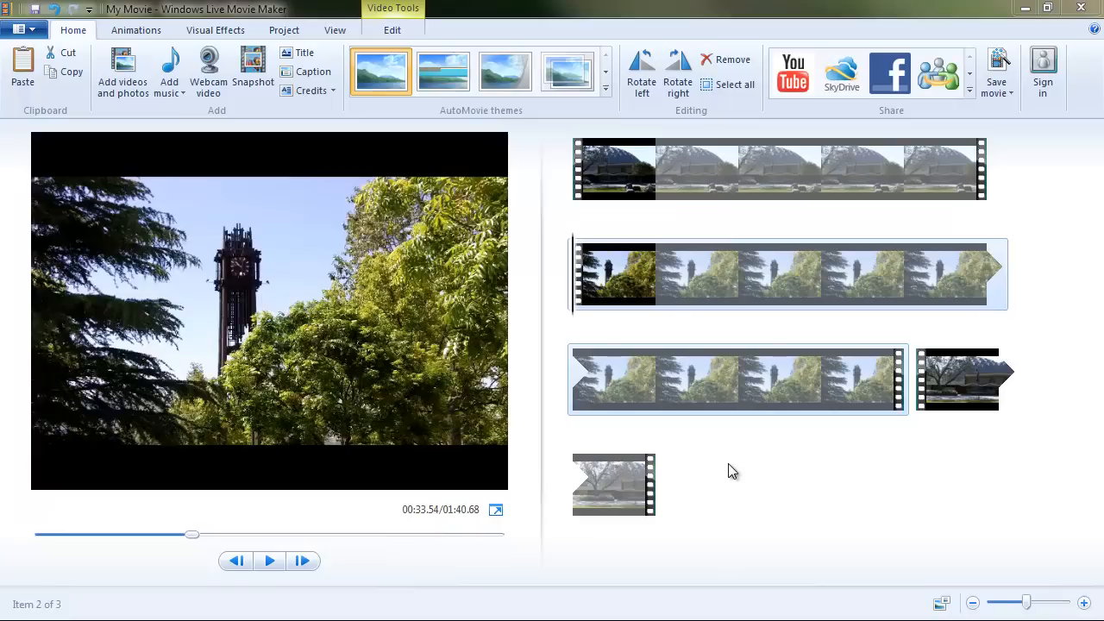
pyautogui.moveTo(728, 473)
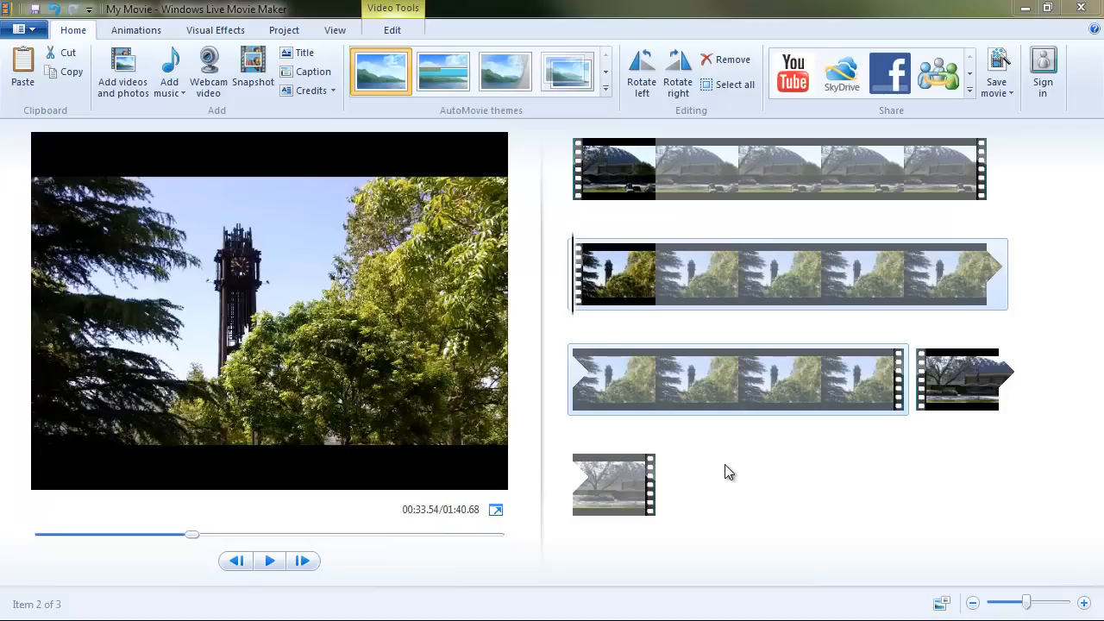